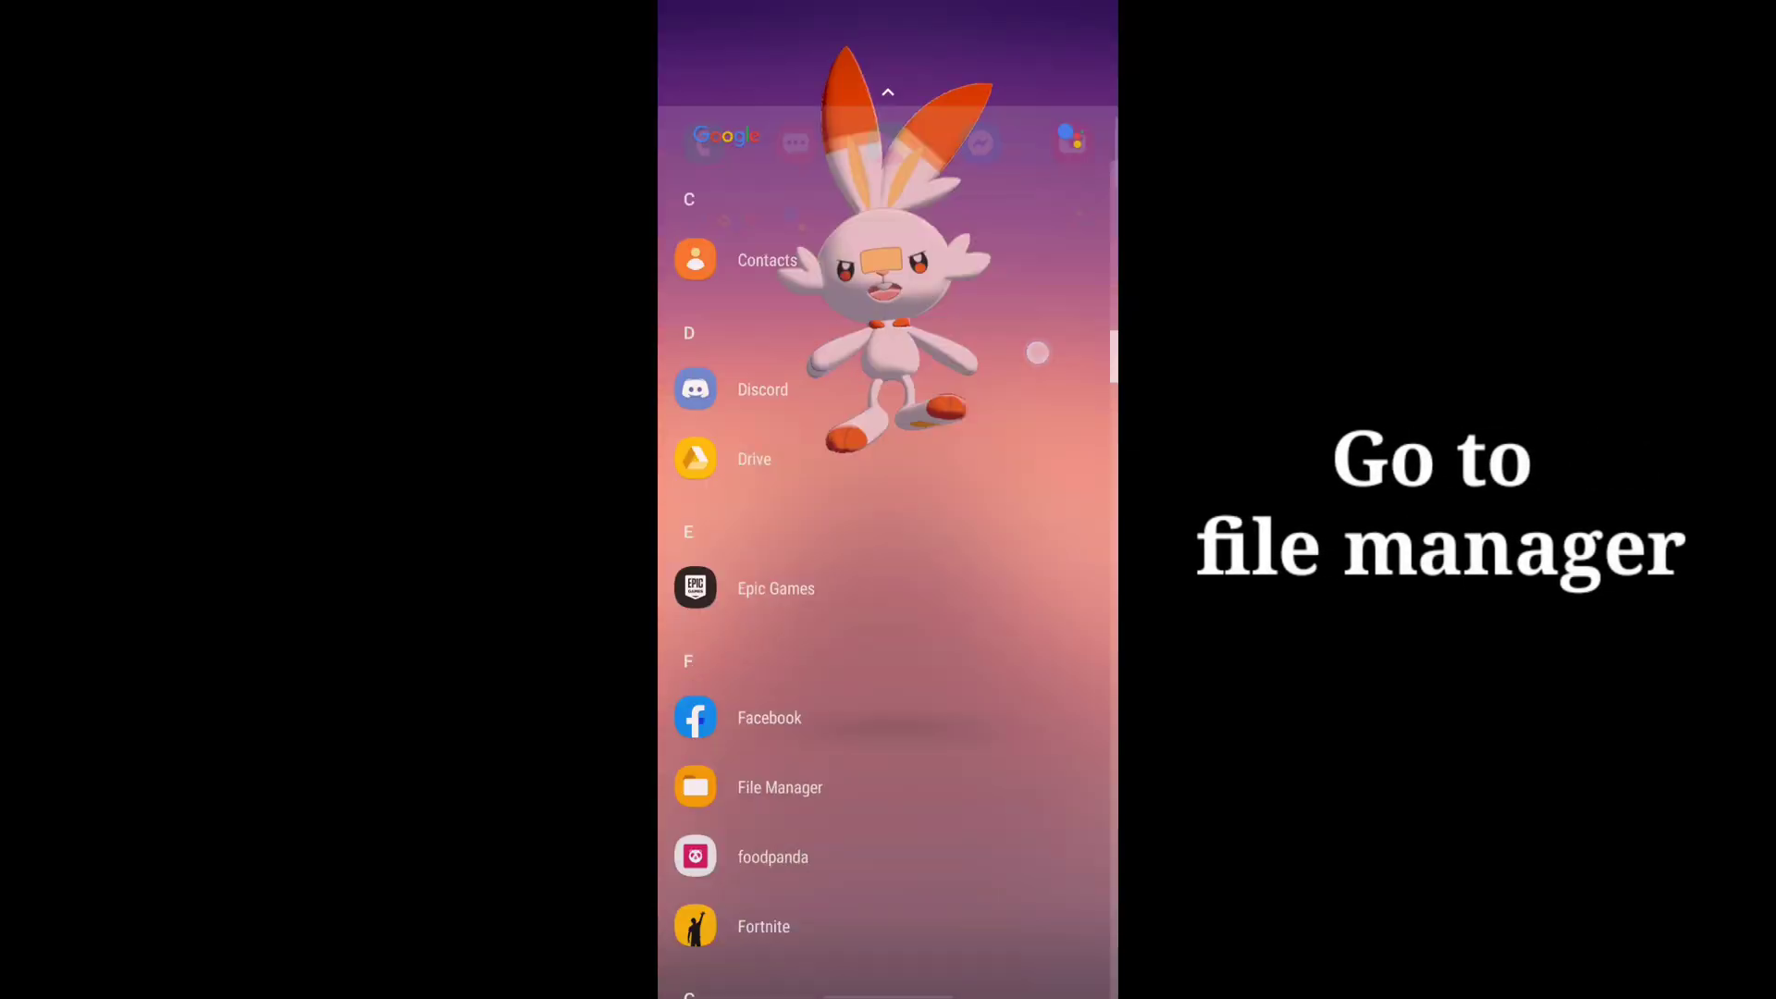
Open Phone Storage to list its Android, DCIM and Download folders
{"action": "scroll", "scroll_direction": "up", "scroll_amount": 3}
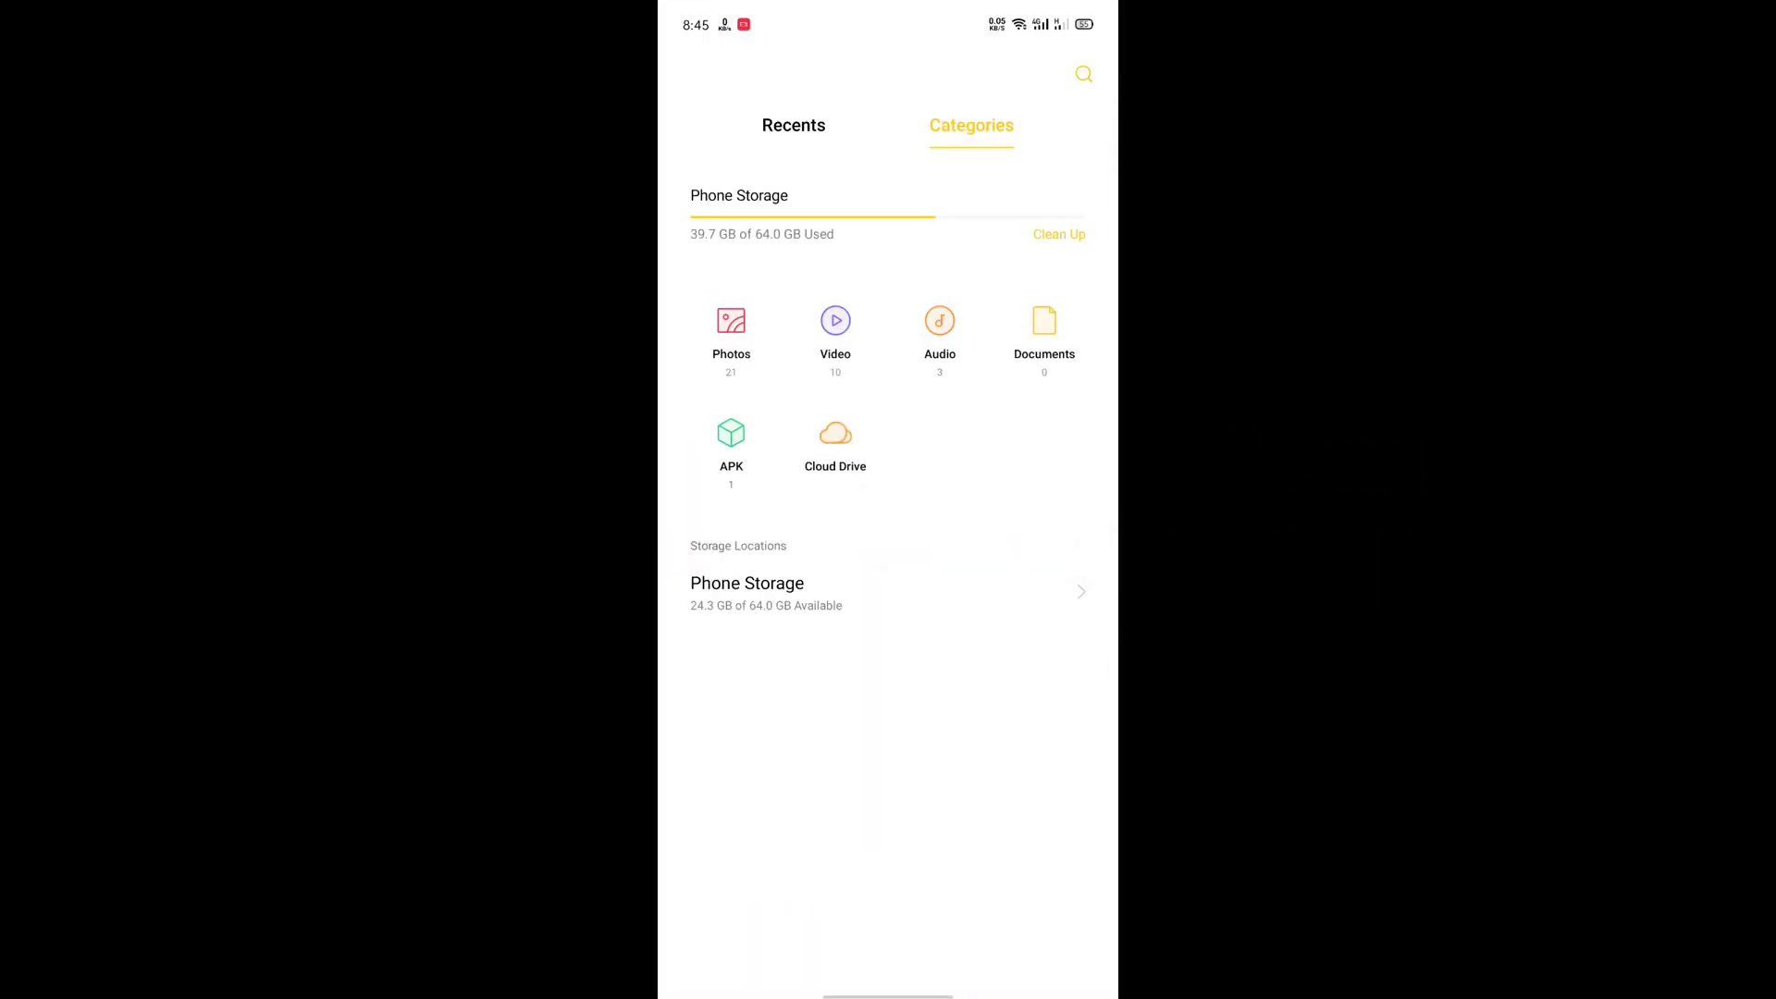
{"action": "left_click", "coordinate": [748, 583]}
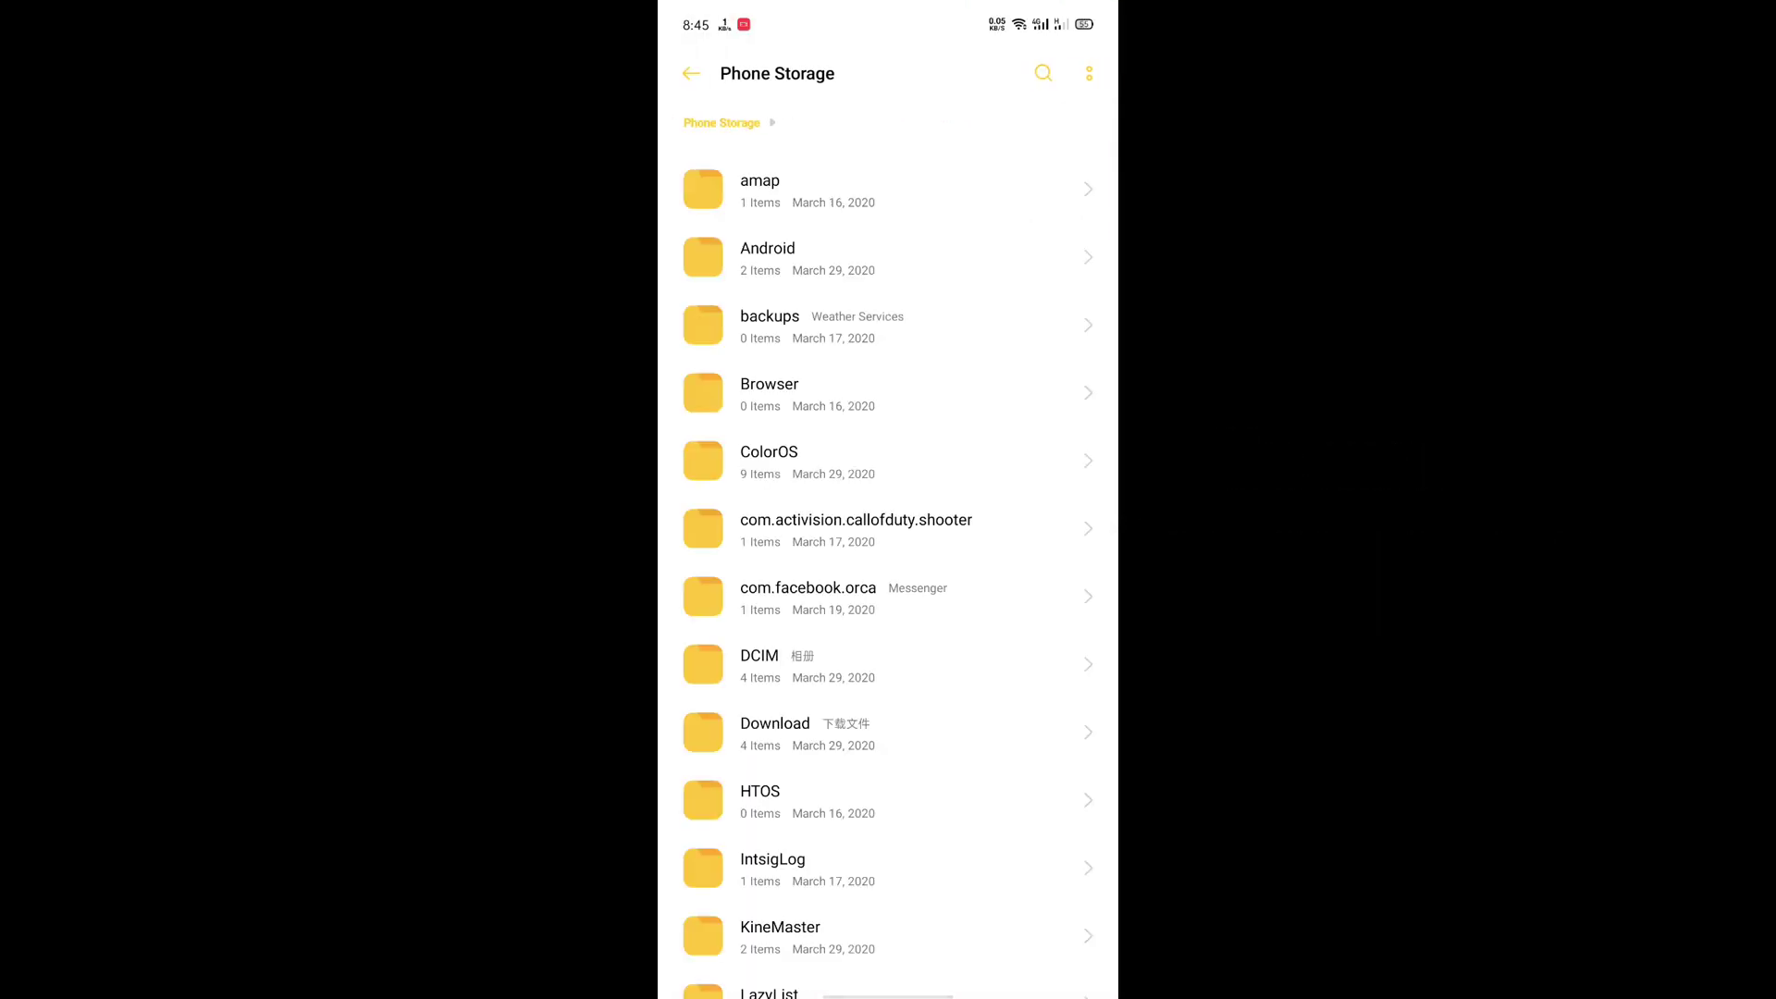
Add a new folder named ConfigsSettings7 to the top level of Phone Storage
{"action": "left_click", "coordinate": [1088, 73]}
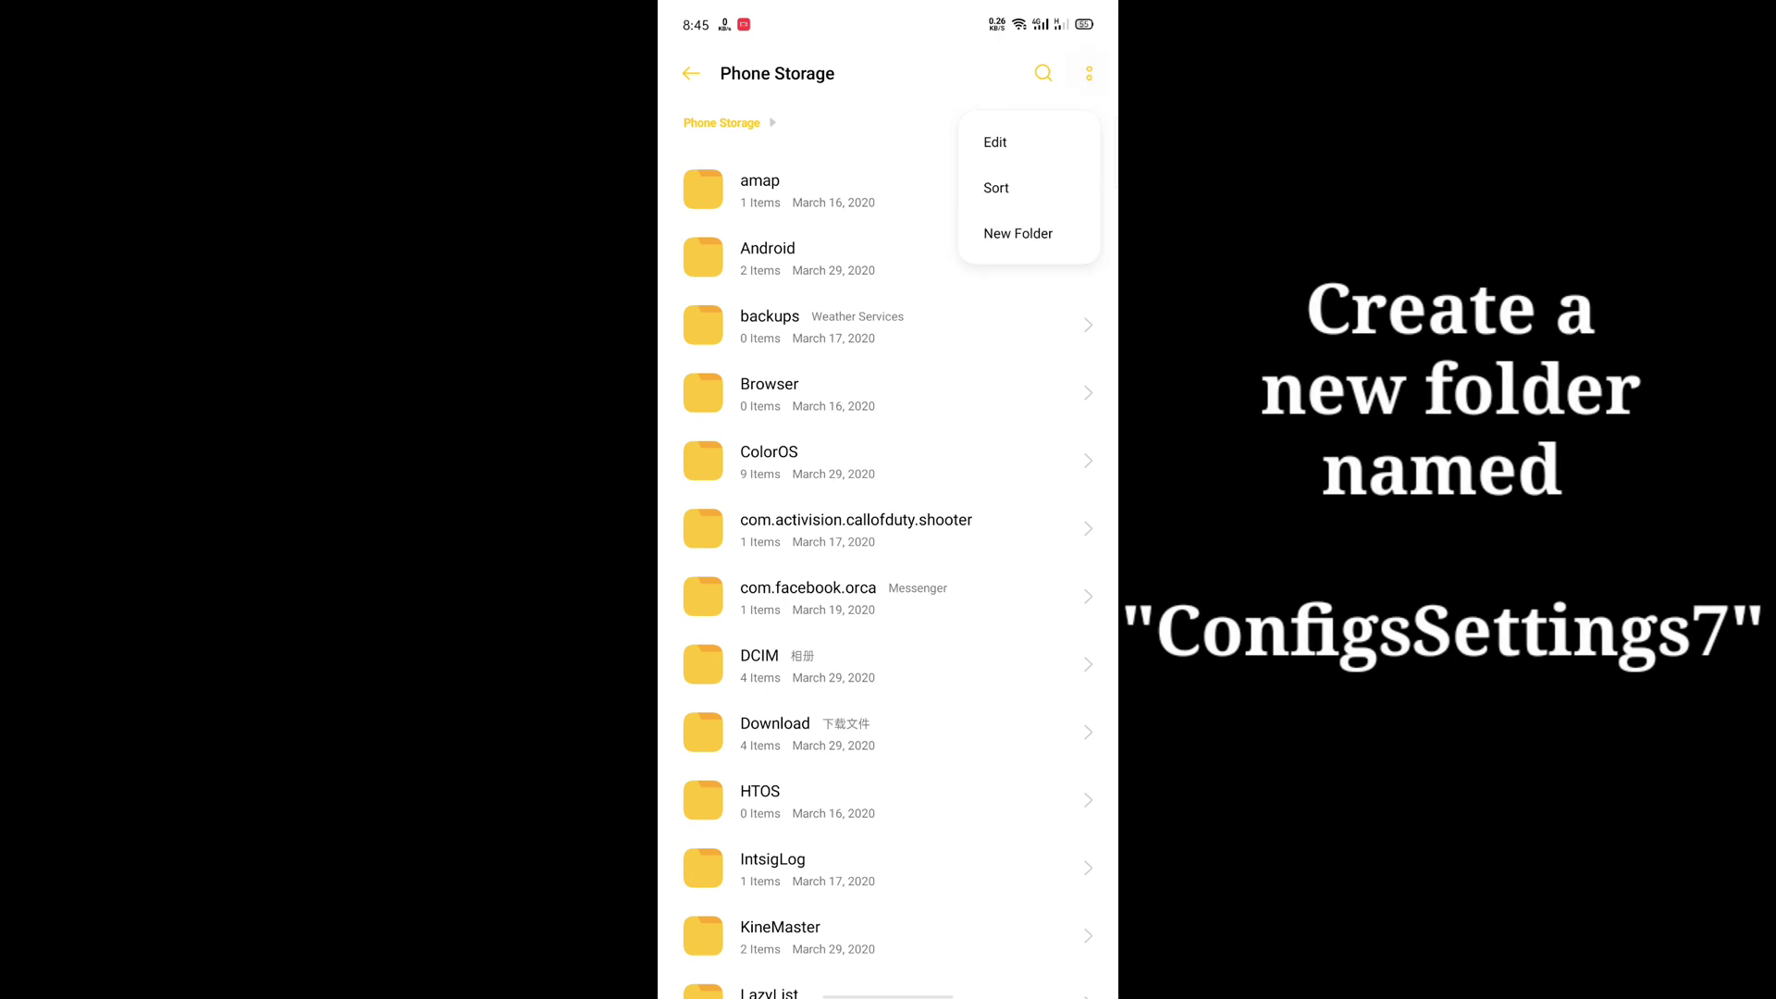
{"action": "left_click", "coordinate": [1015, 232]}
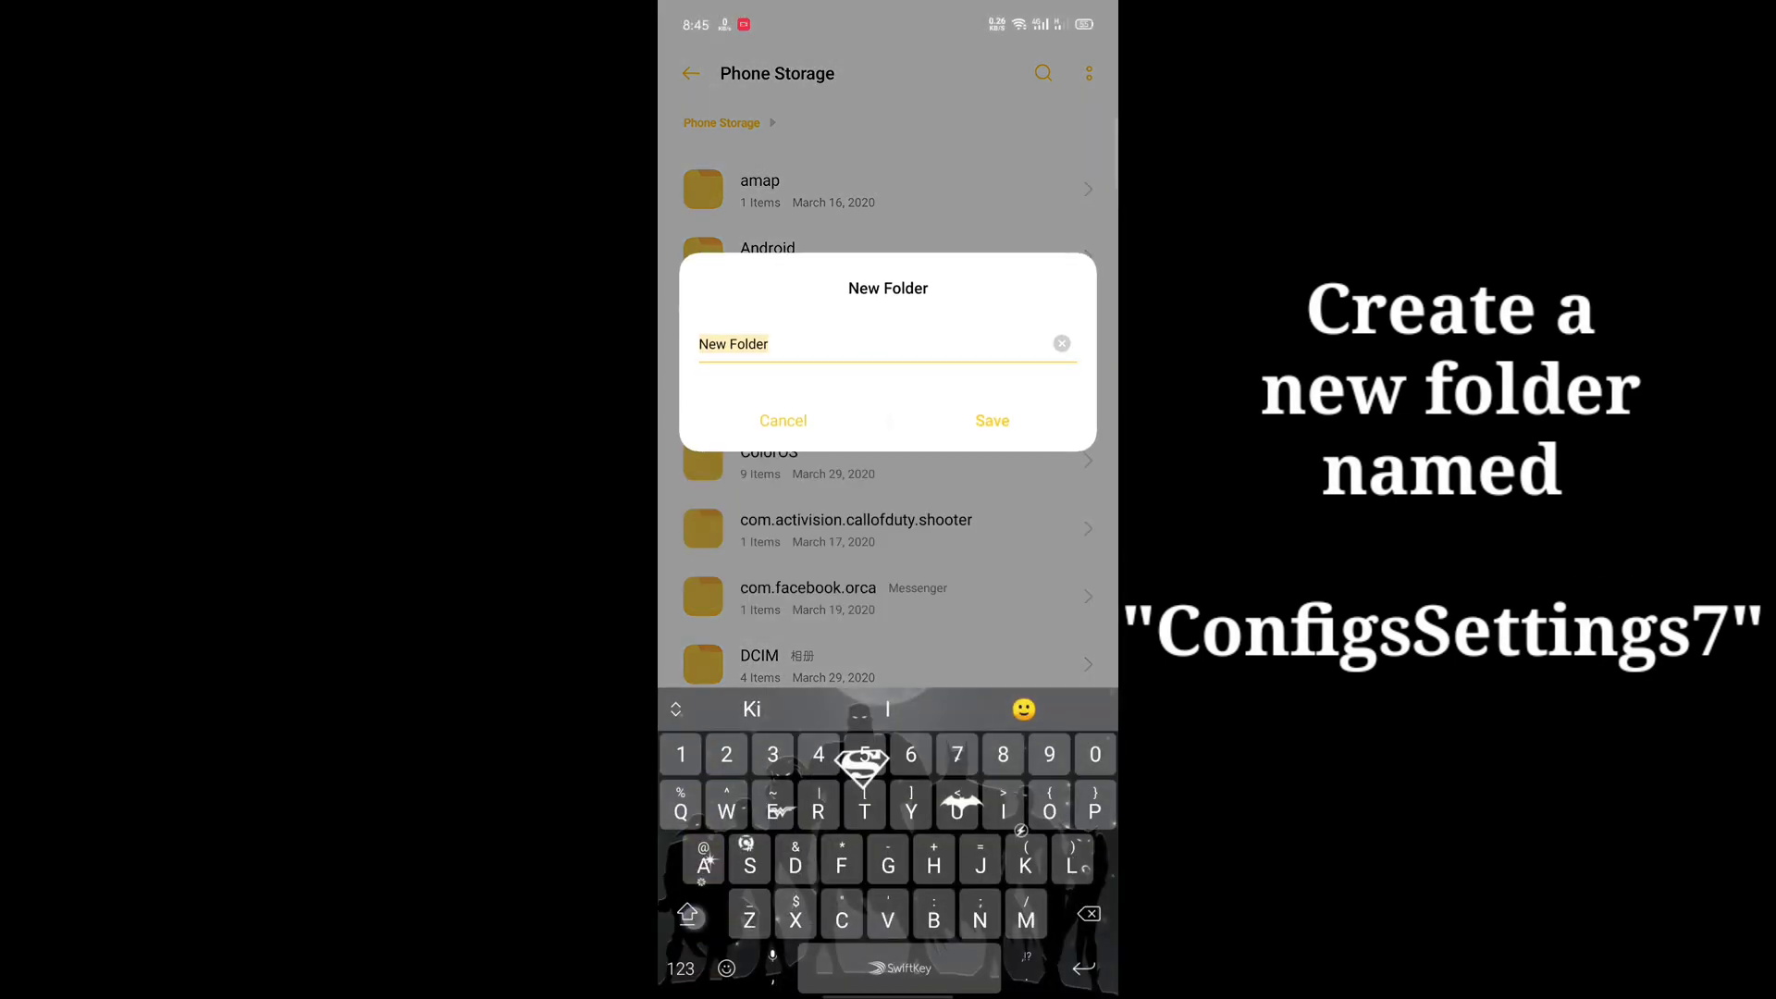
{"action": "type", "text": "Con"}
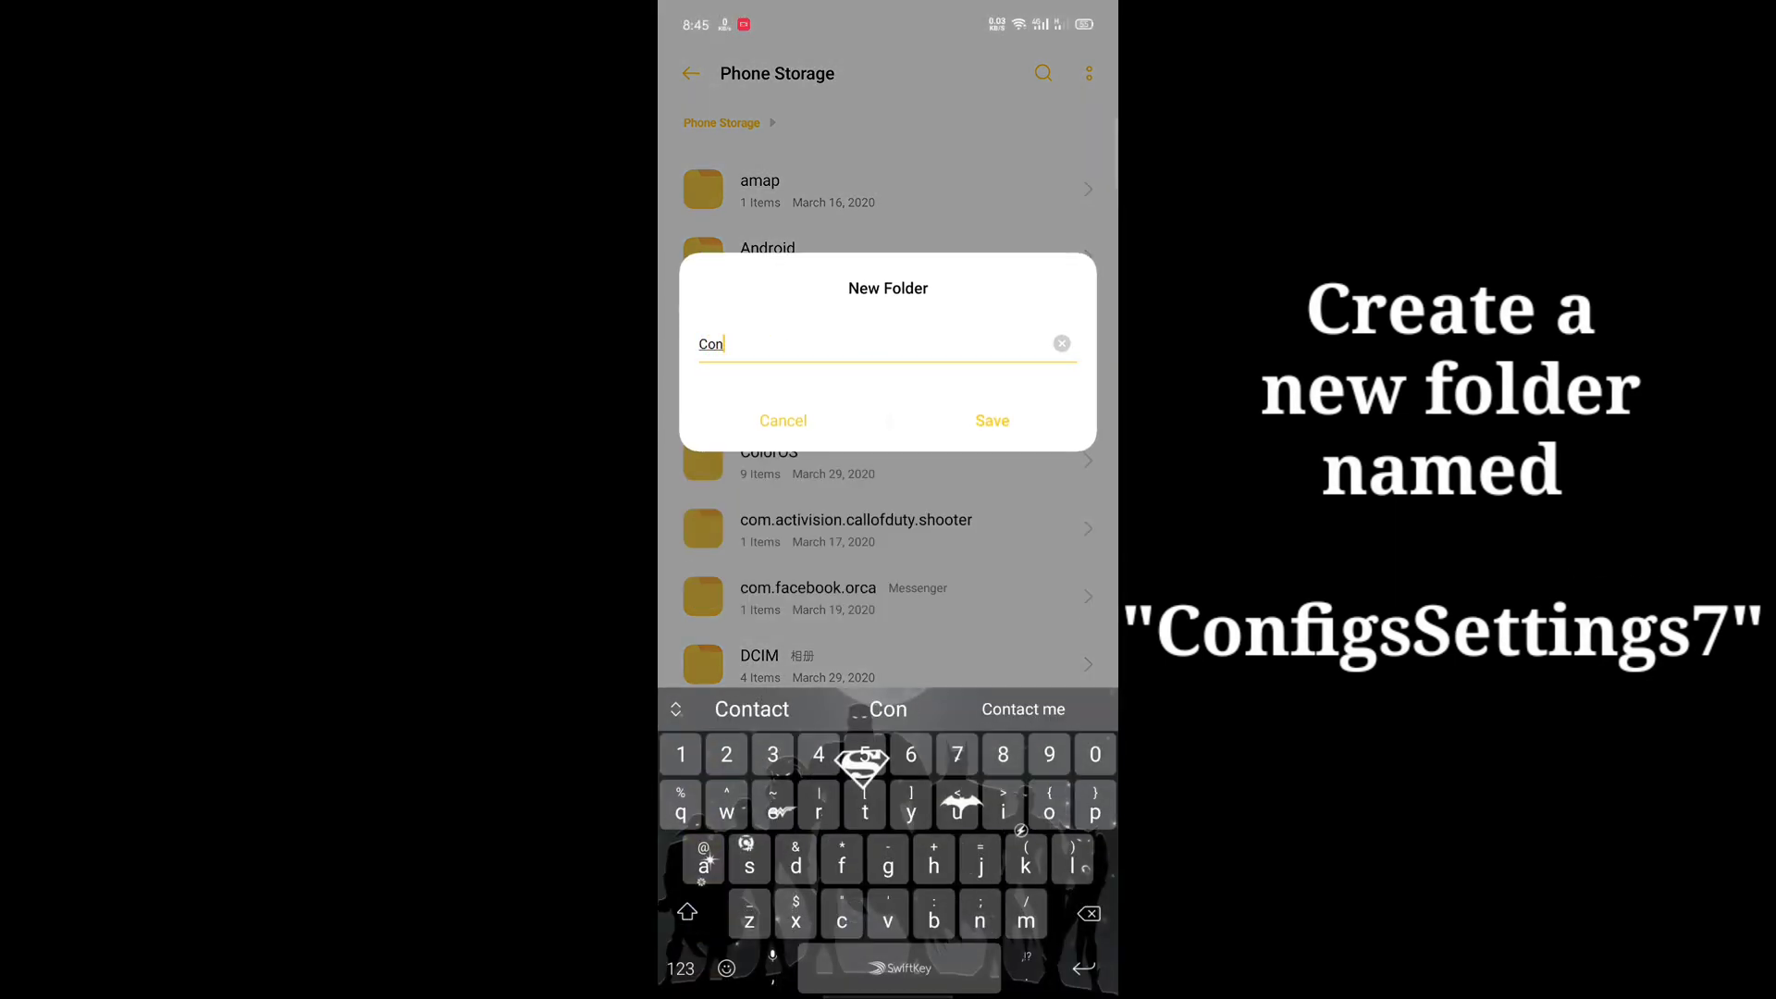
{"action": "type", "text": "figs"}
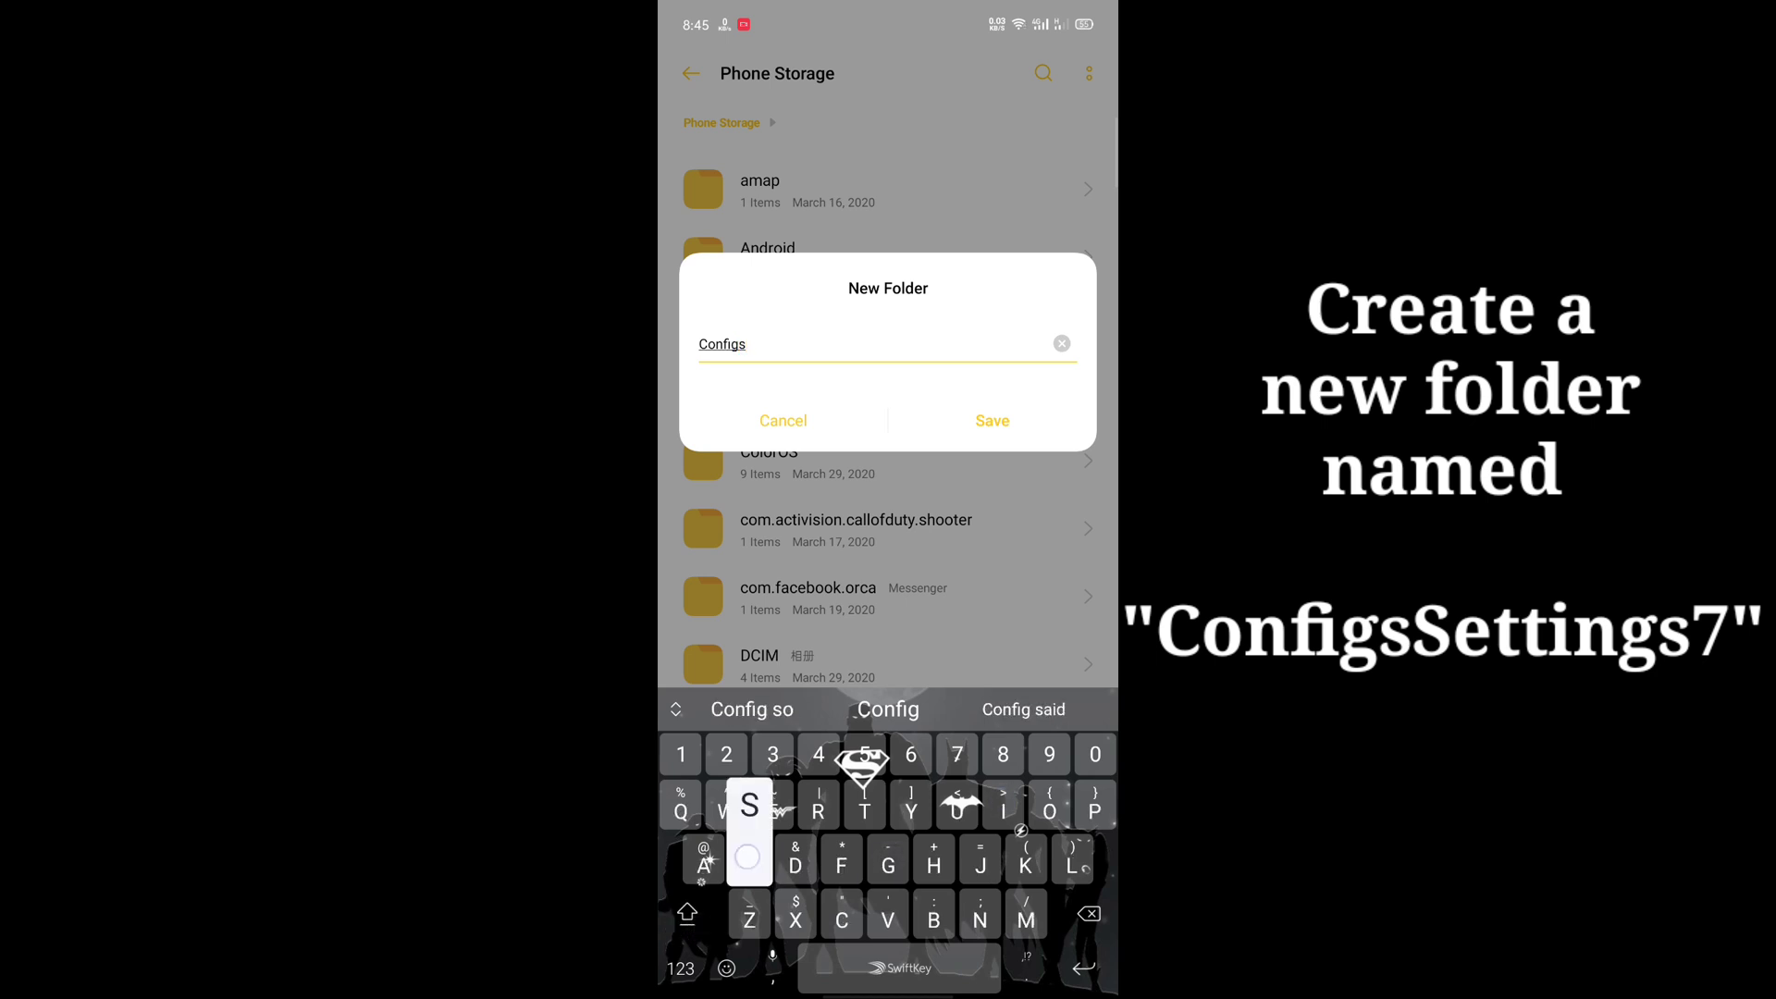
{"action": "type", "text": "Settings7"}
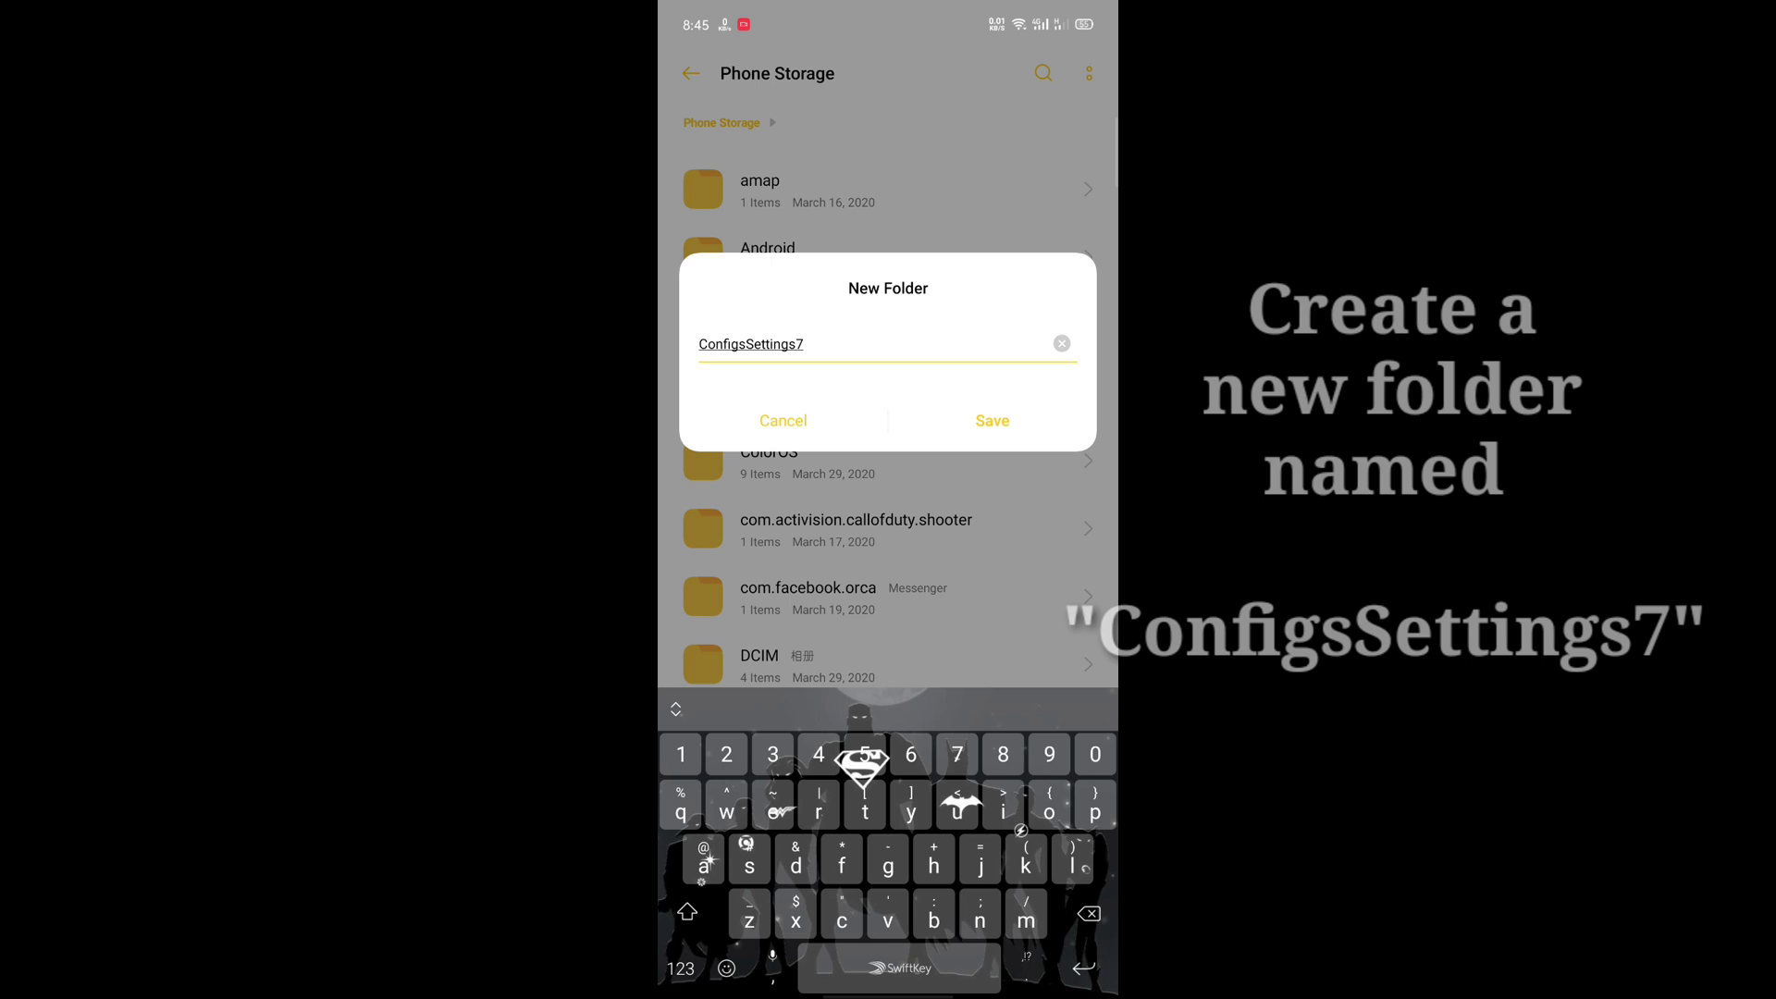
{"action": "left_click", "coordinate": [991, 420]}
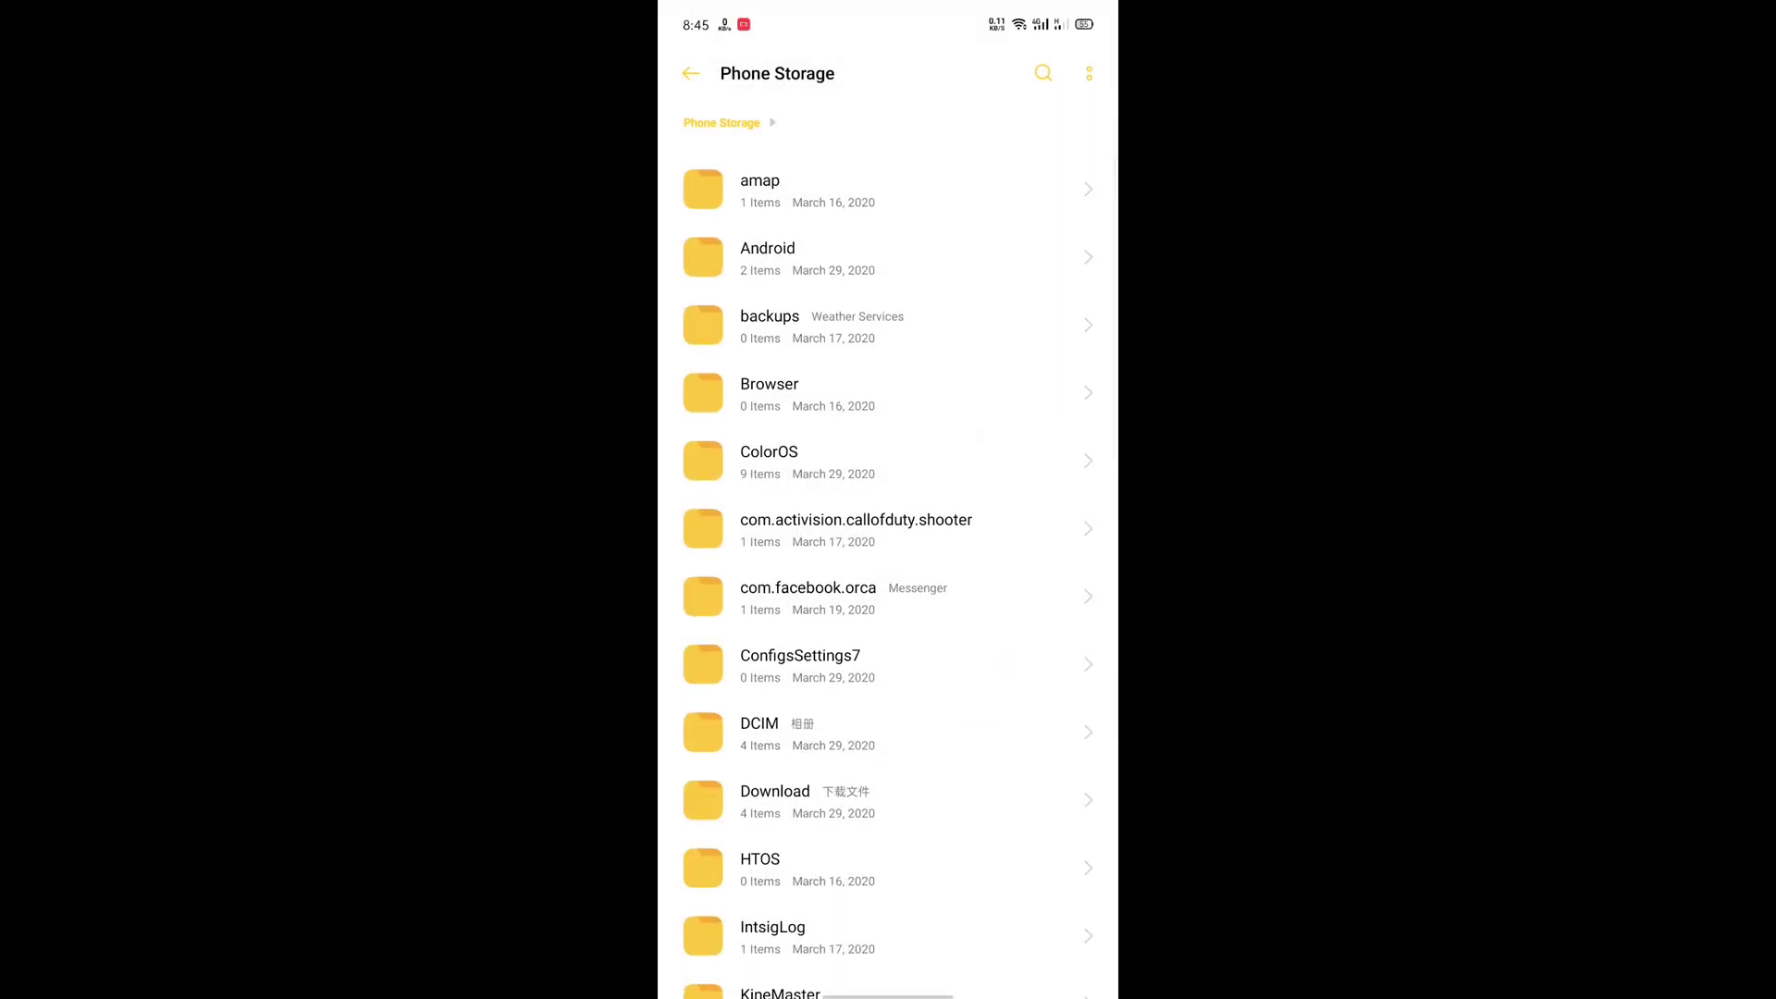
Move the PixelCam XML file from Download into ConfigsSettings7, then open the PixelCam apk
{"action": "left_click", "coordinate": [776, 802]}
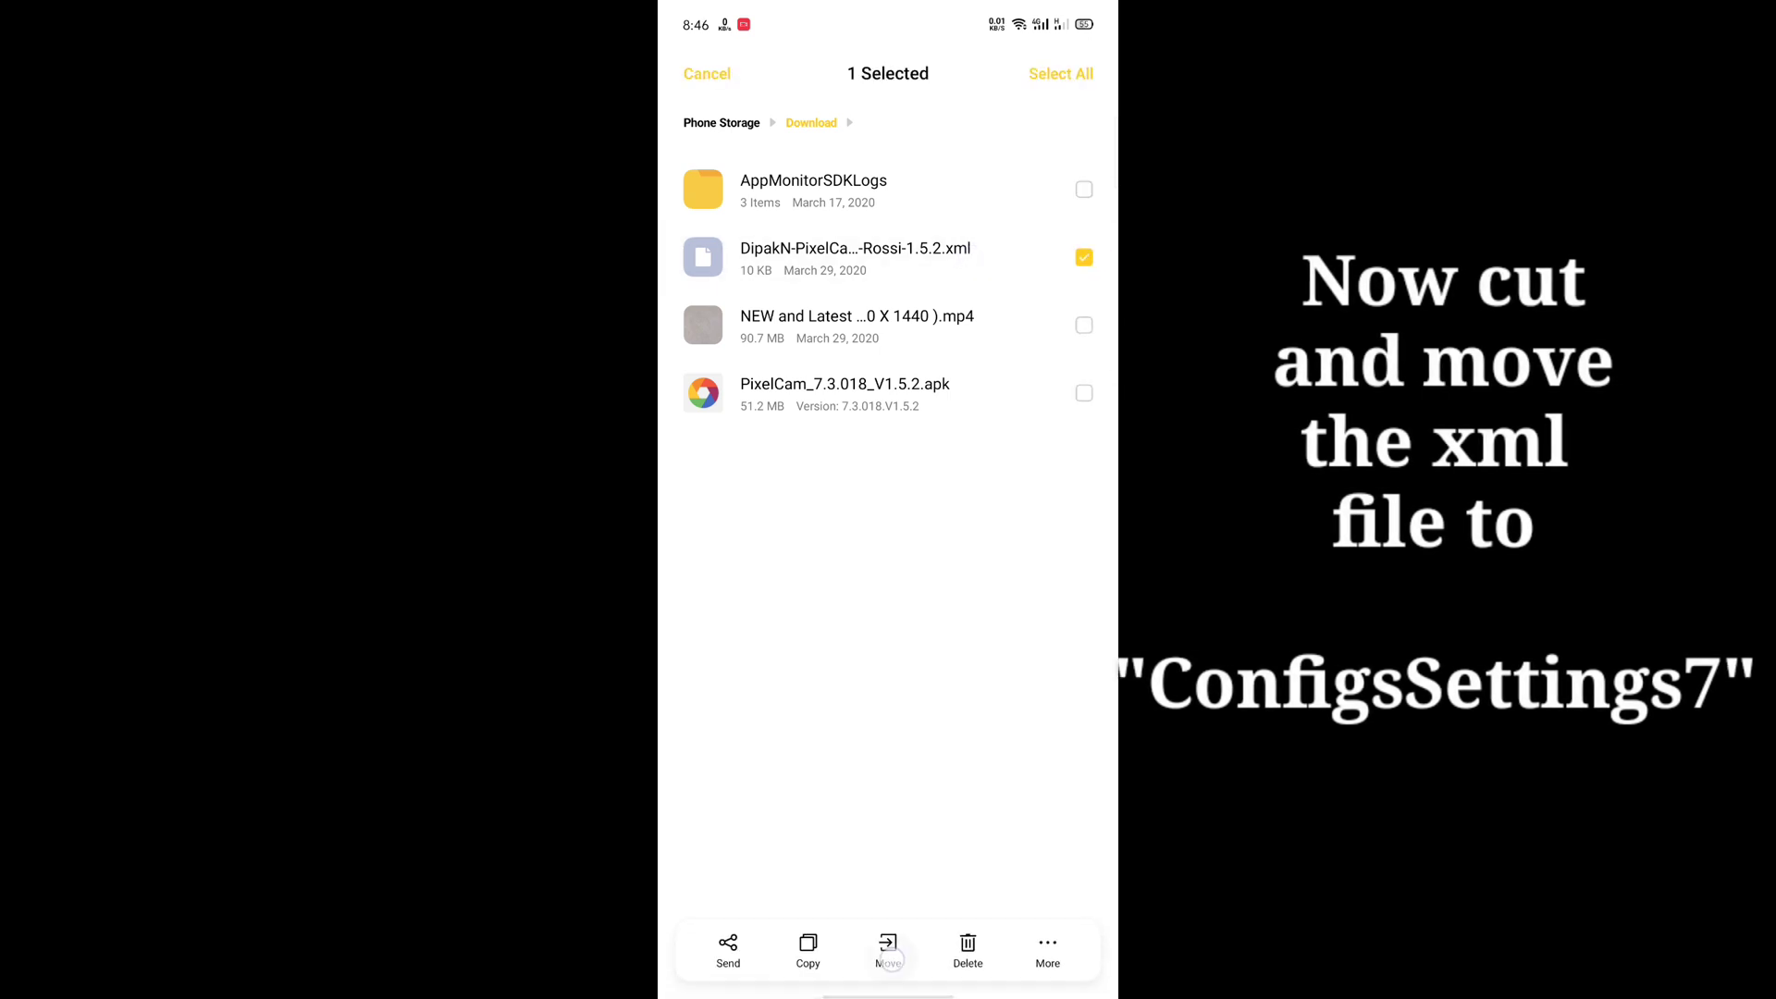
{"action": "left_click", "coordinate": [888, 950]}
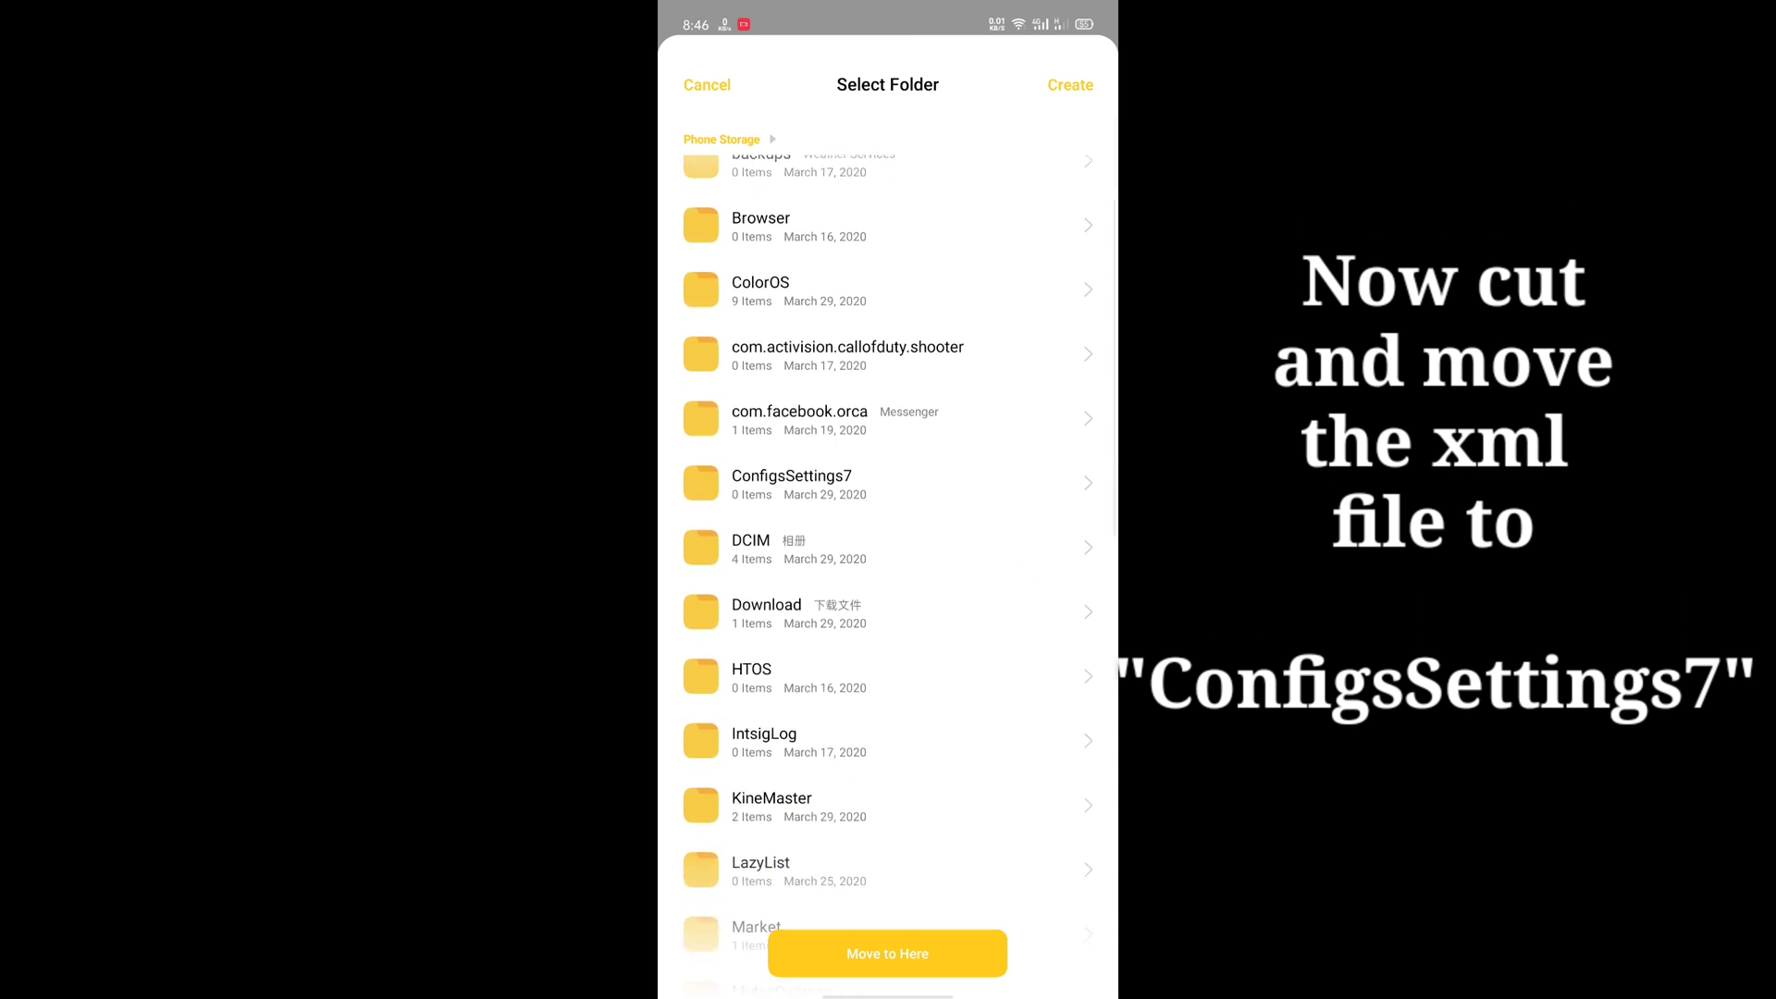
{"action": "scroll", "scroll_direction": "up", "scroll_amount": 3}
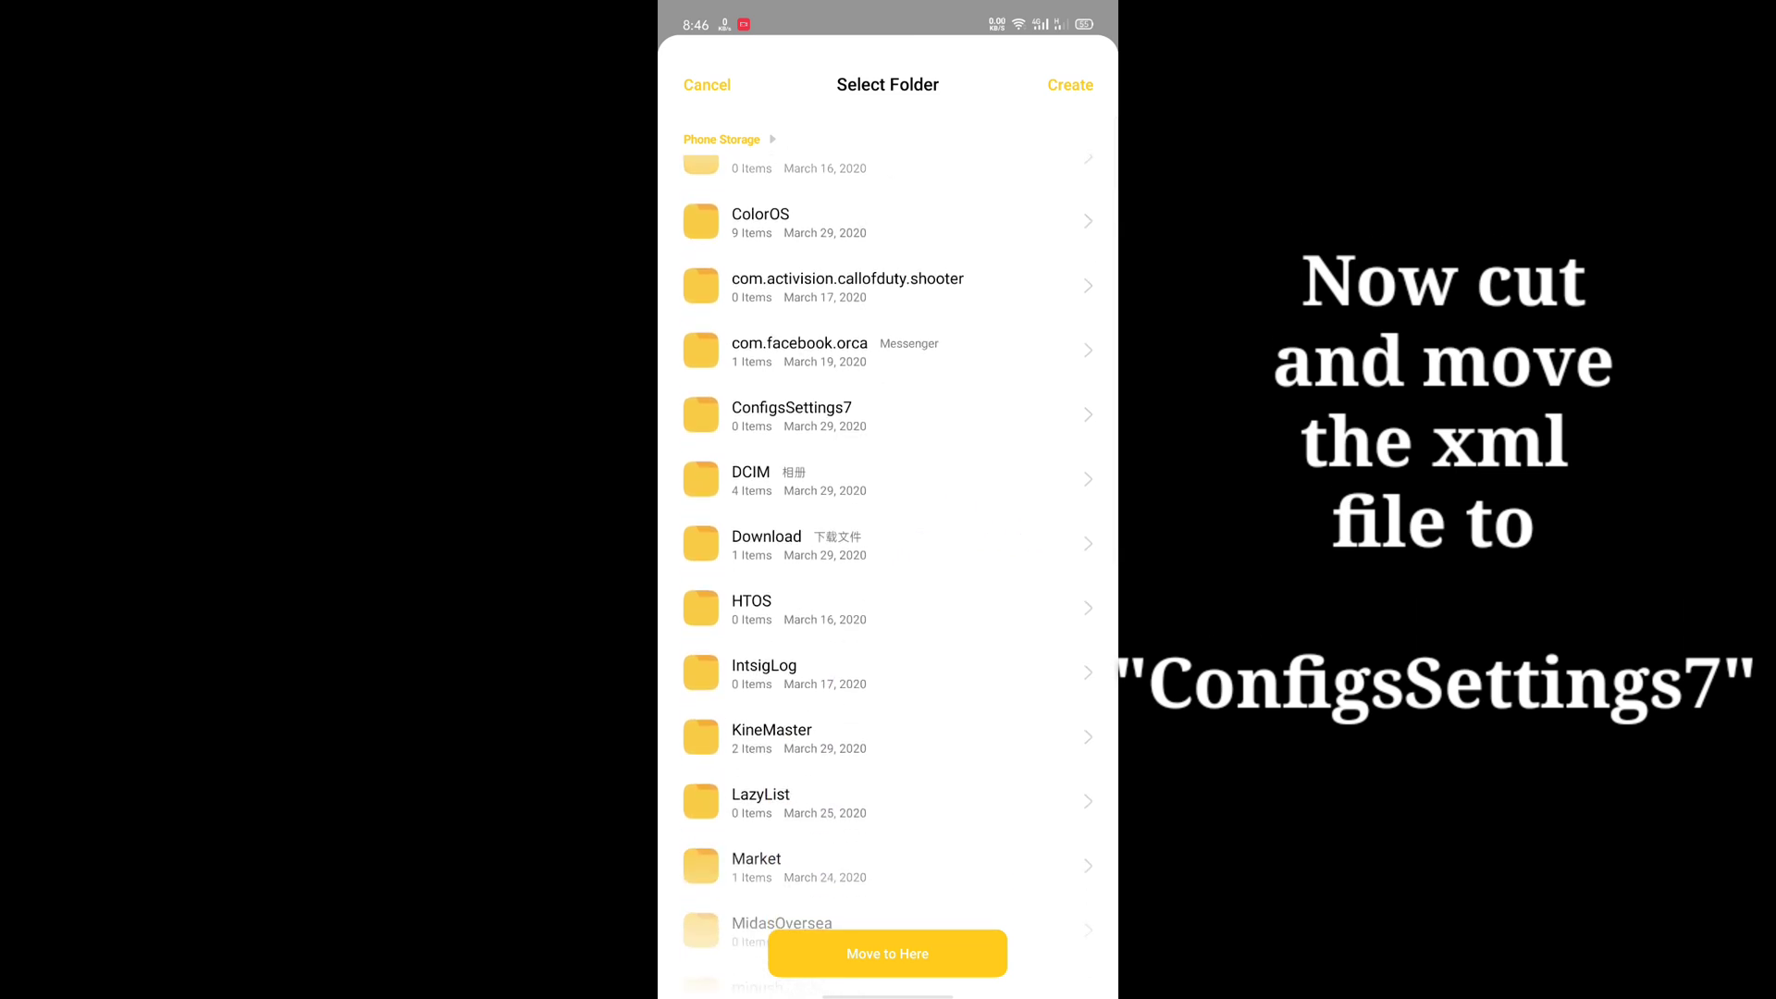
{"action": "left_click", "coordinate": [791, 408]}
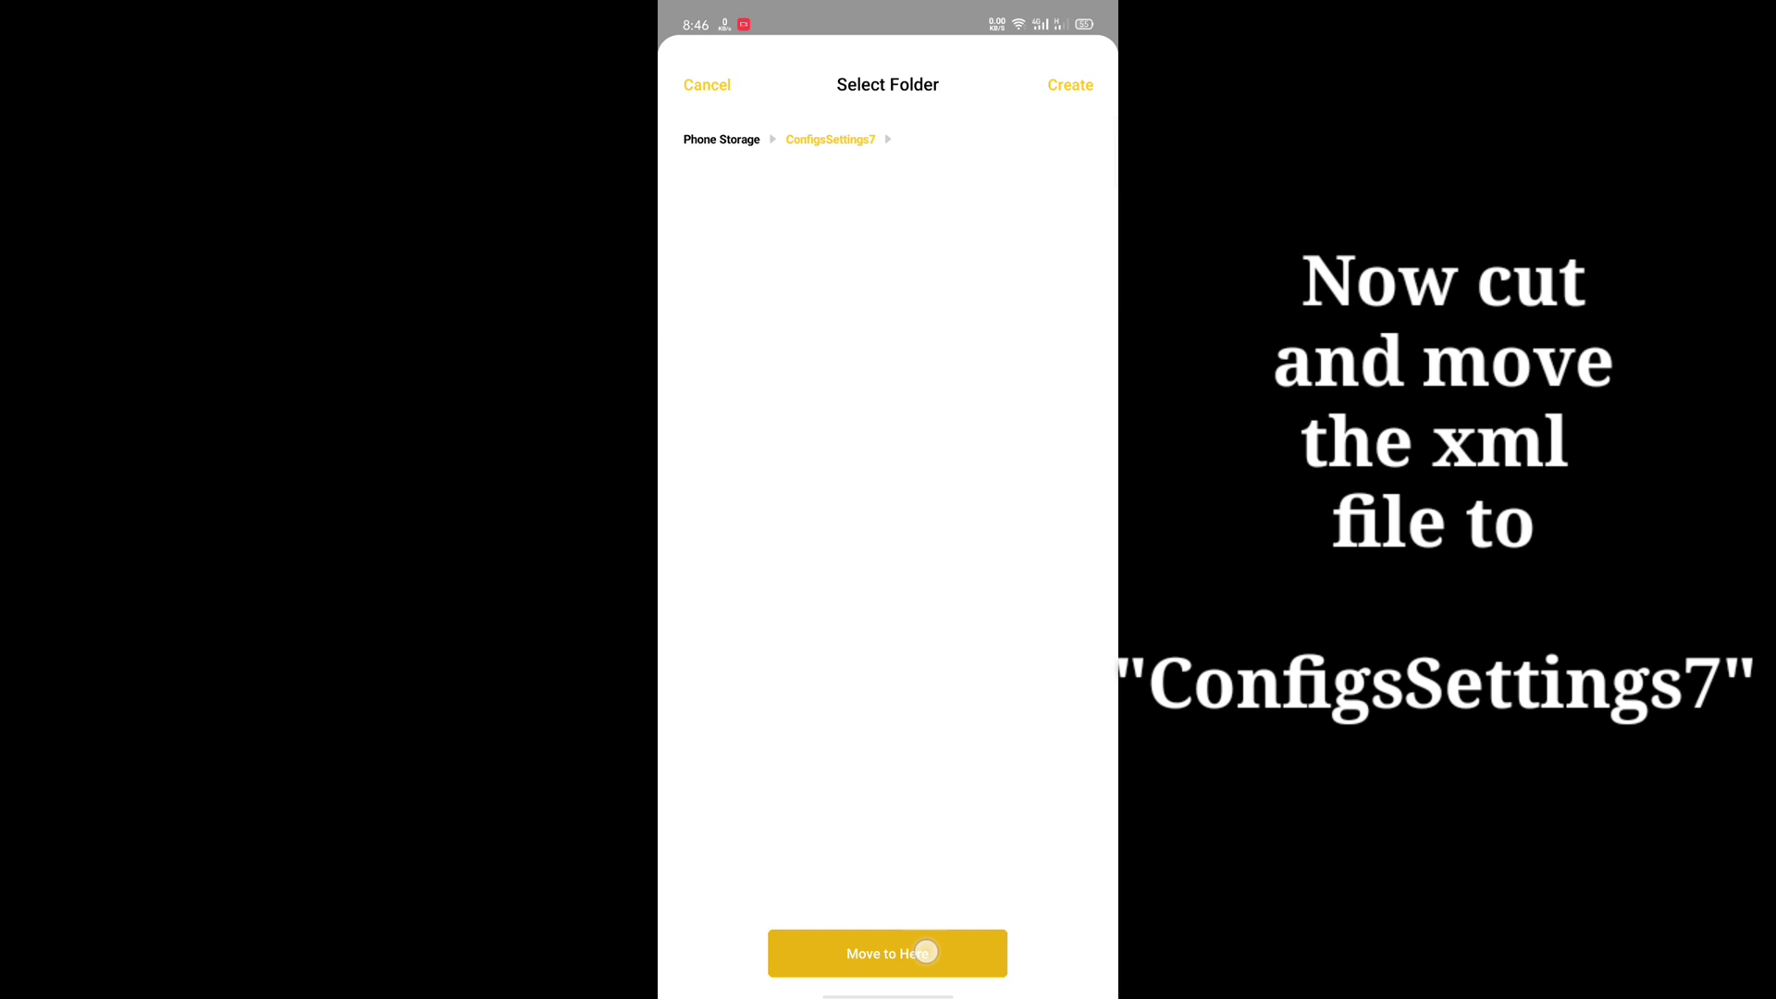
{"action": "left_click", "coordinate": [887, 953]}
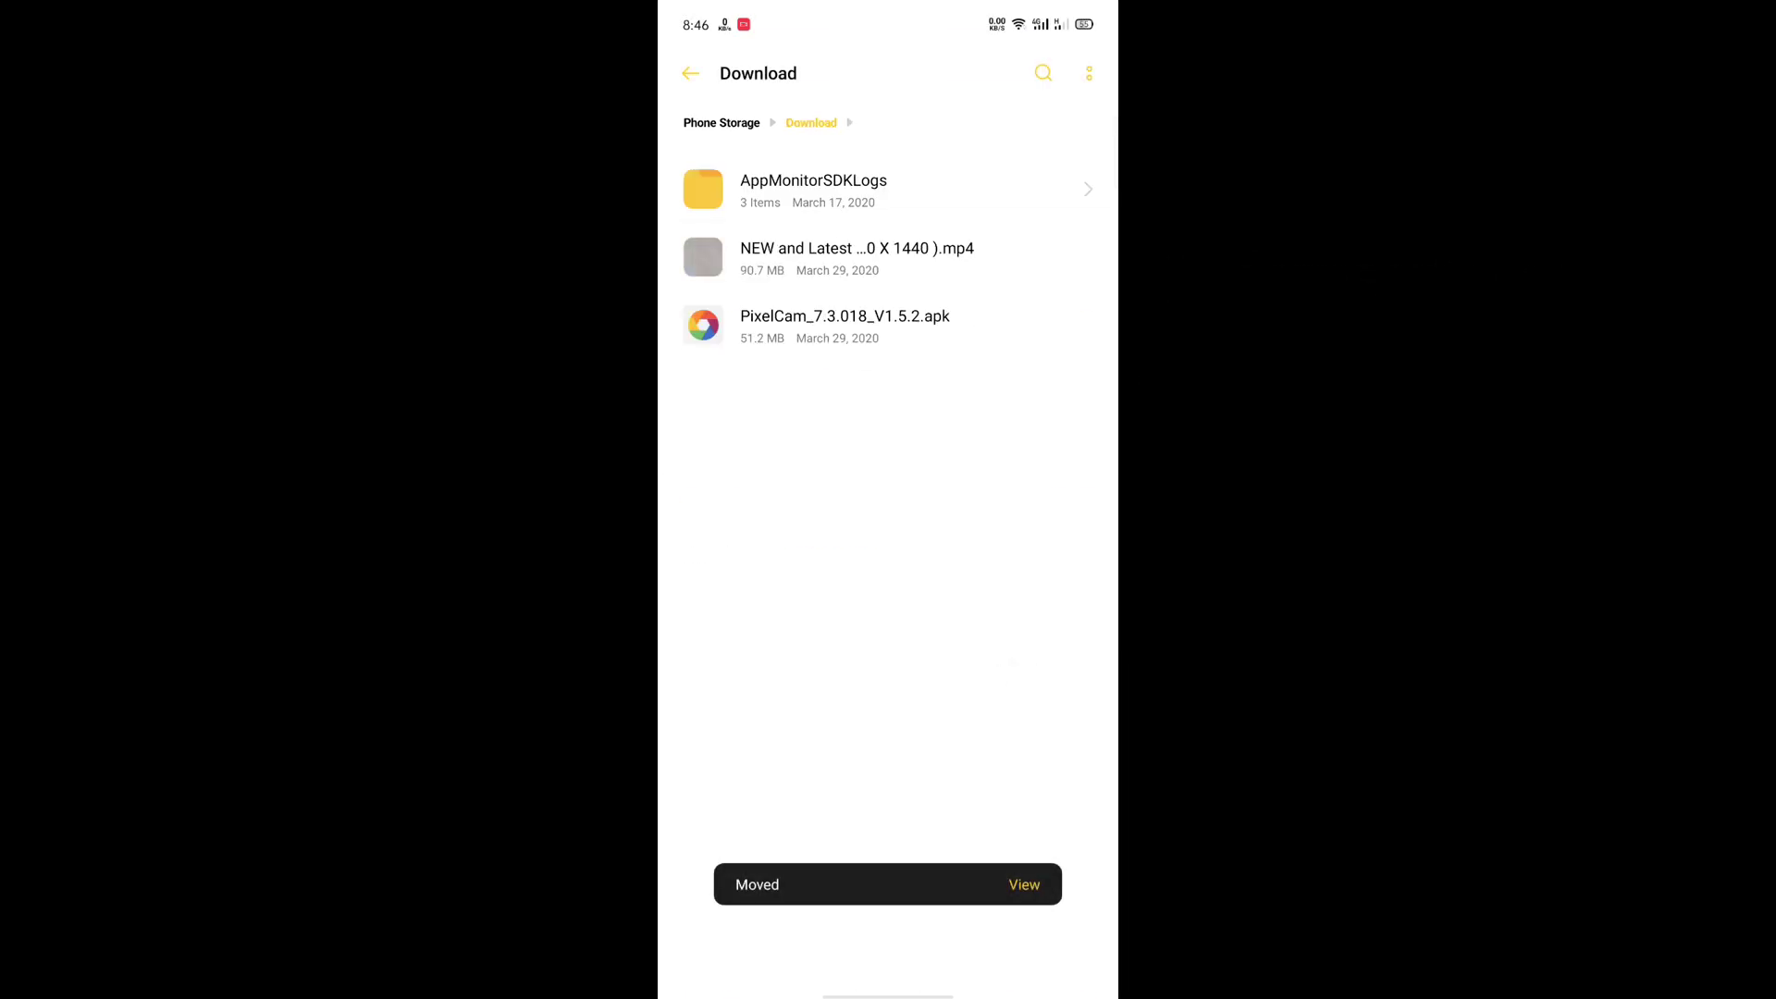
{"action": "left_click", "coordinate": [845, 327]}
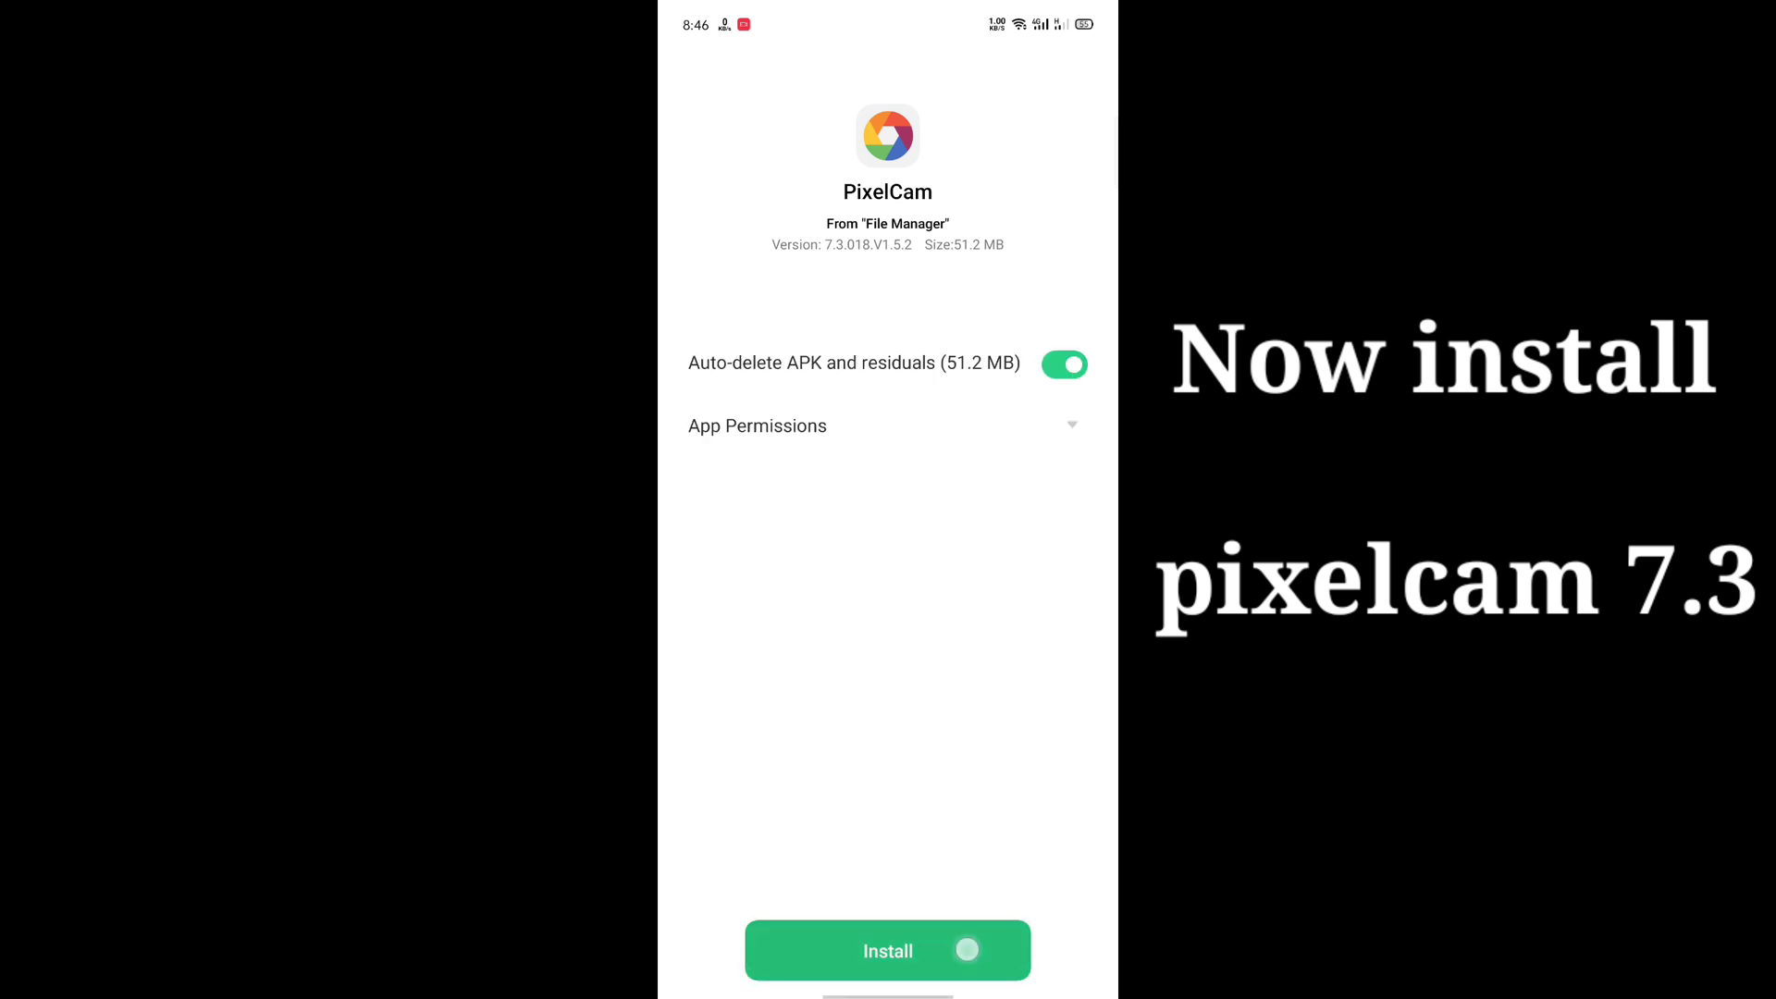
Install PixelCam 7.3.018.V1.5.2 and open the app once installation completes
{"action": "left_click", "coordinate": [887, 950]}
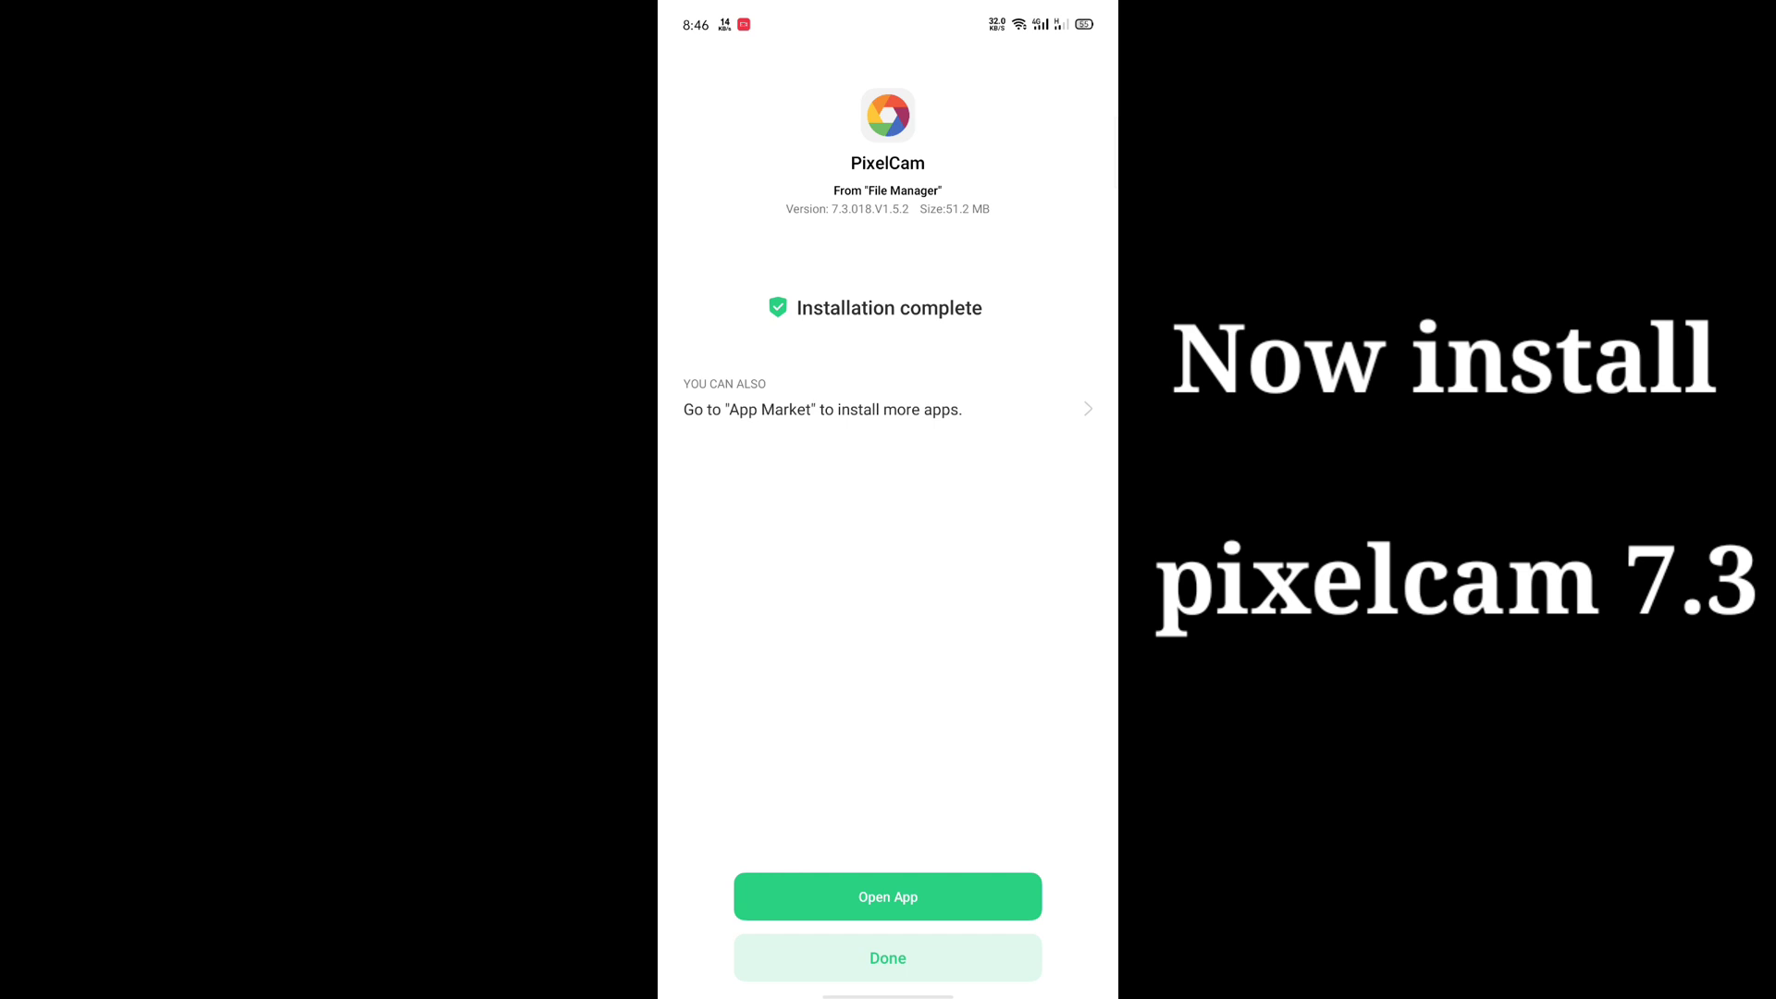
{"action": "left_click", "coordinate": [888, 897]}
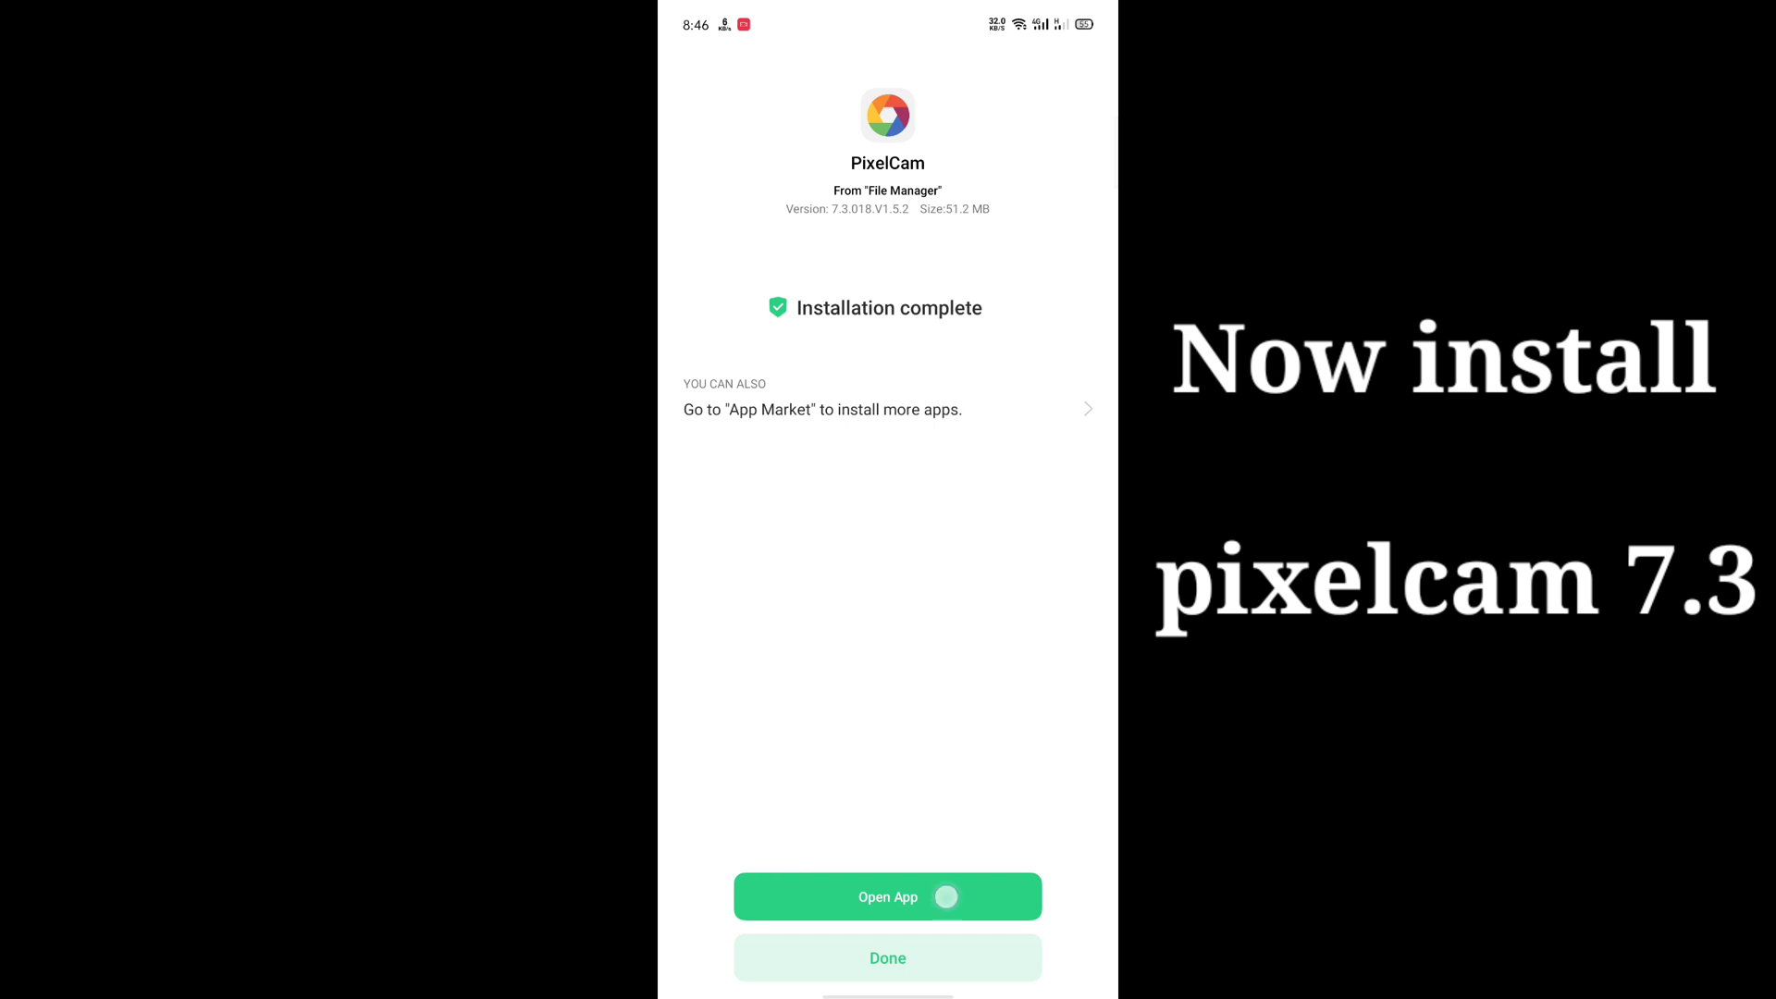
{"action": "left_click", "coordinate": [887, 896]}
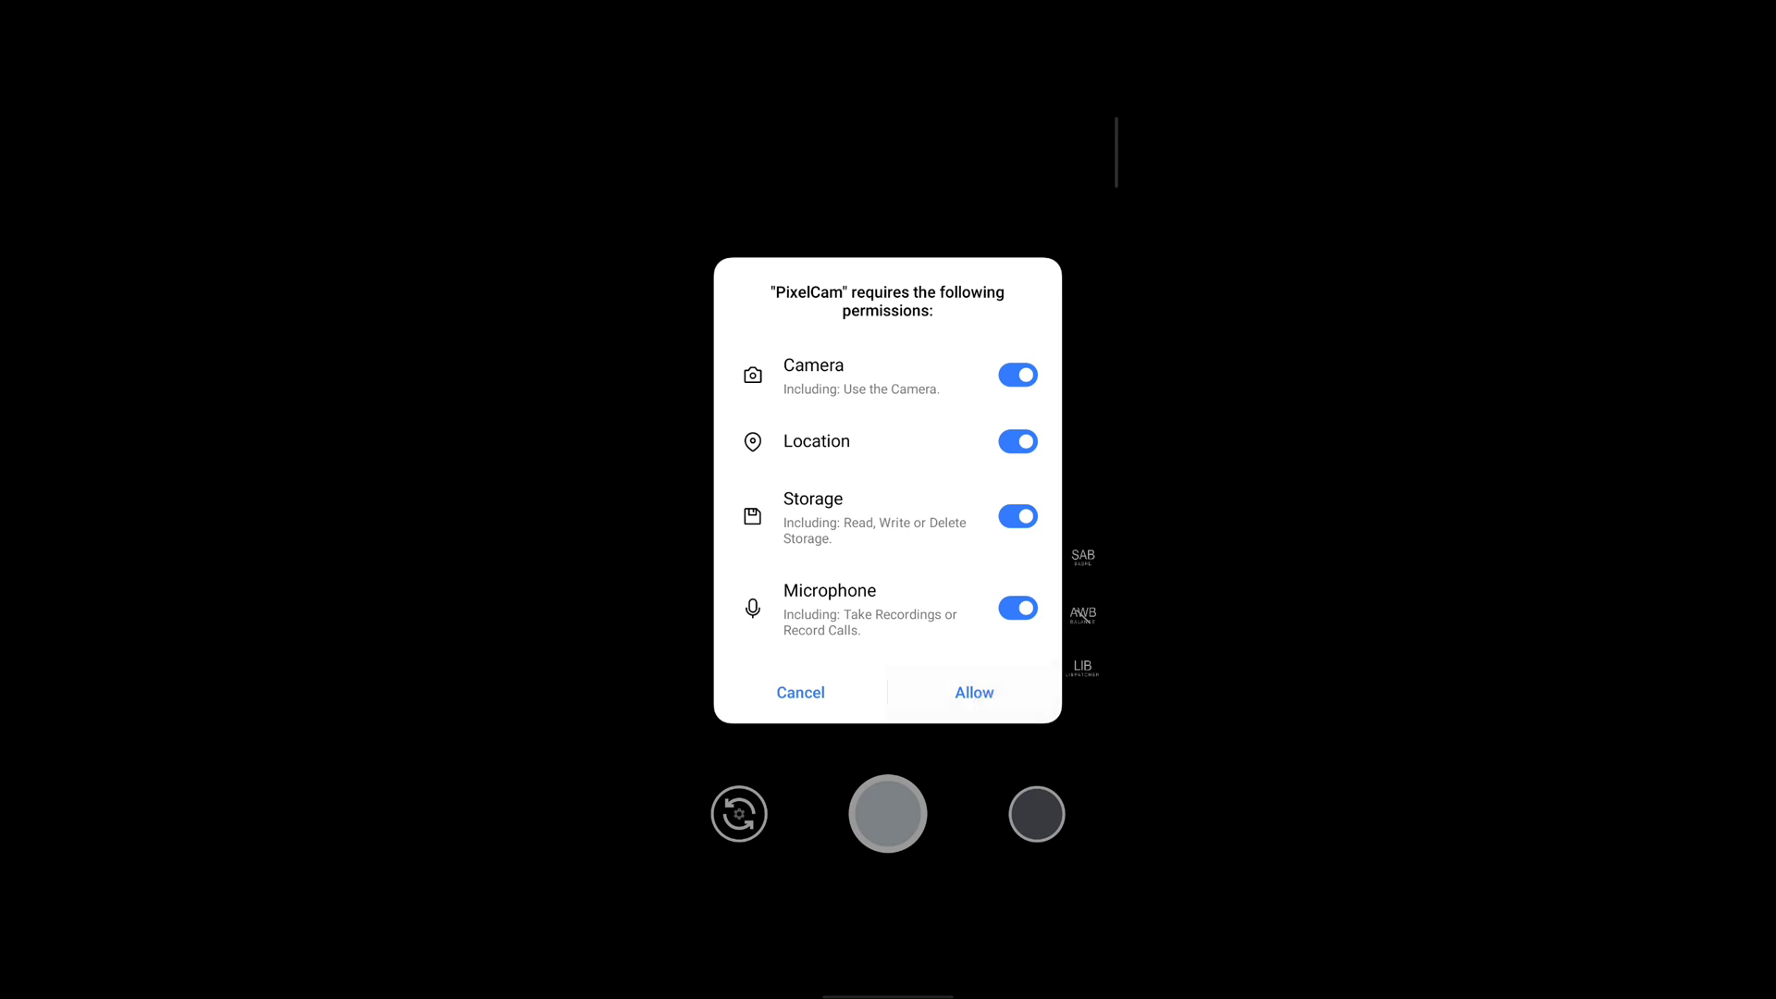
Allow PixelCam's permissions and restore the DipakN-PixelCam-Jairo-Rossi-1.5.2.xml config
{"action": "left_click", "coordinate": [974, 692]}
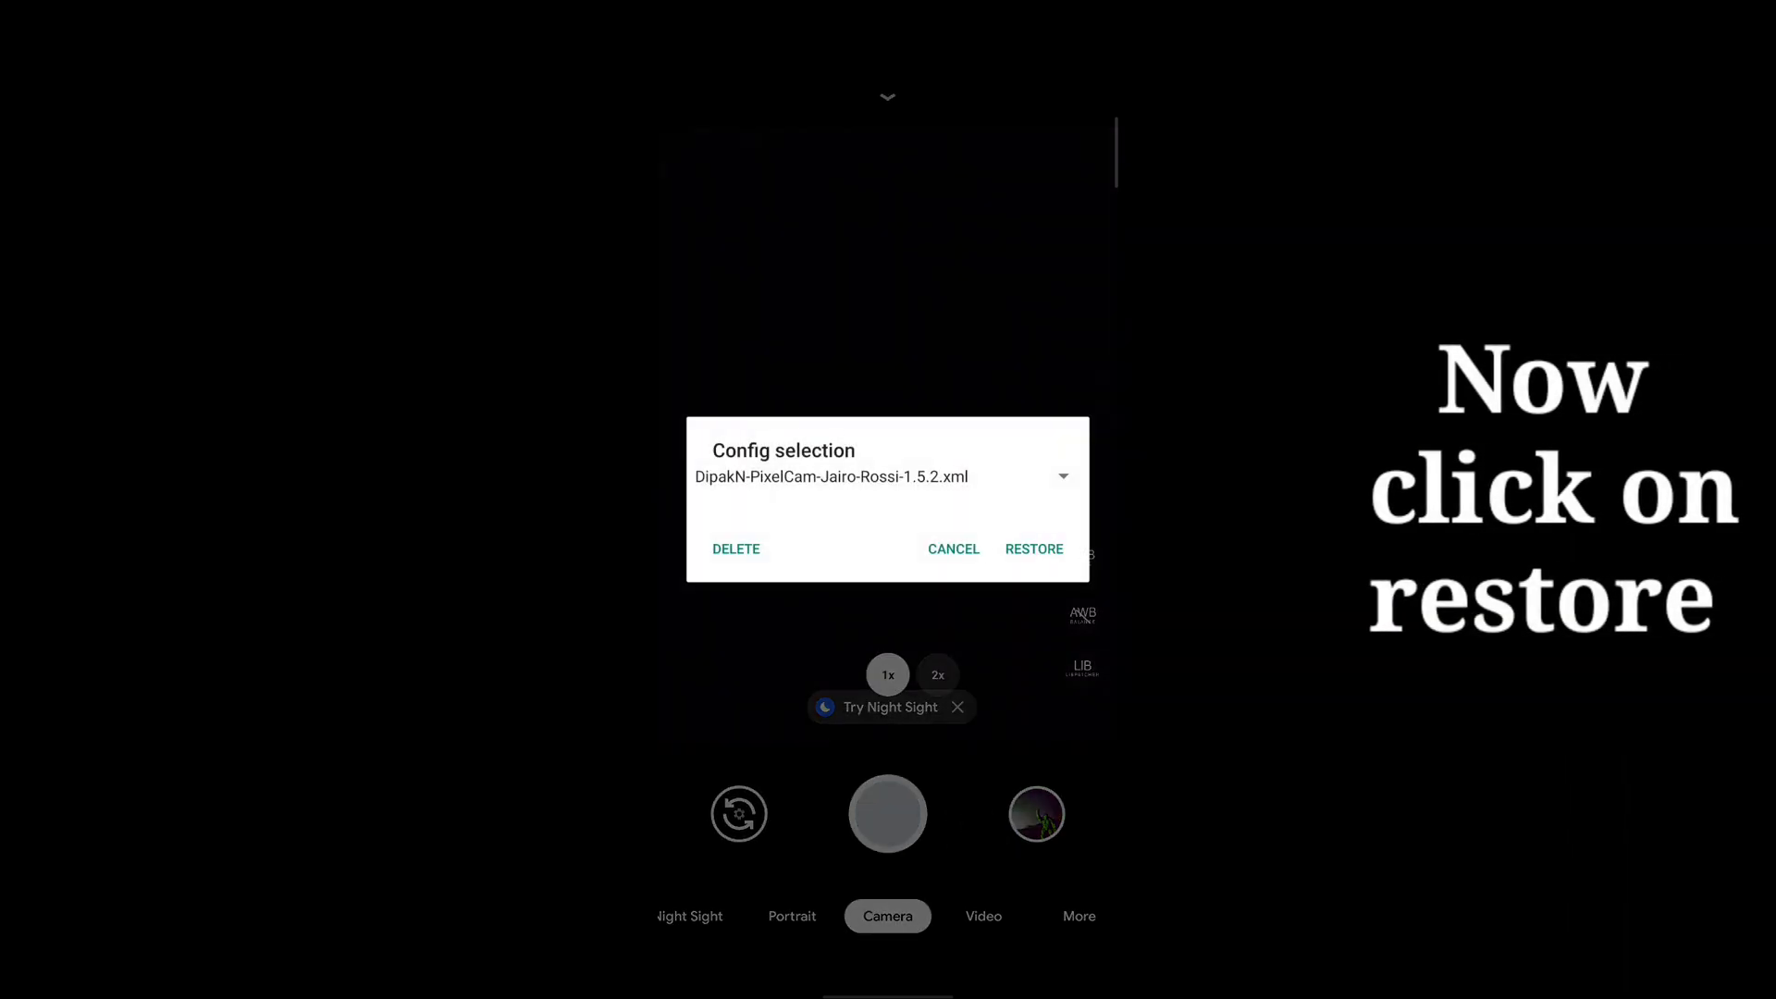
{"action": "left_click", "coordinate": [1033, 549]}
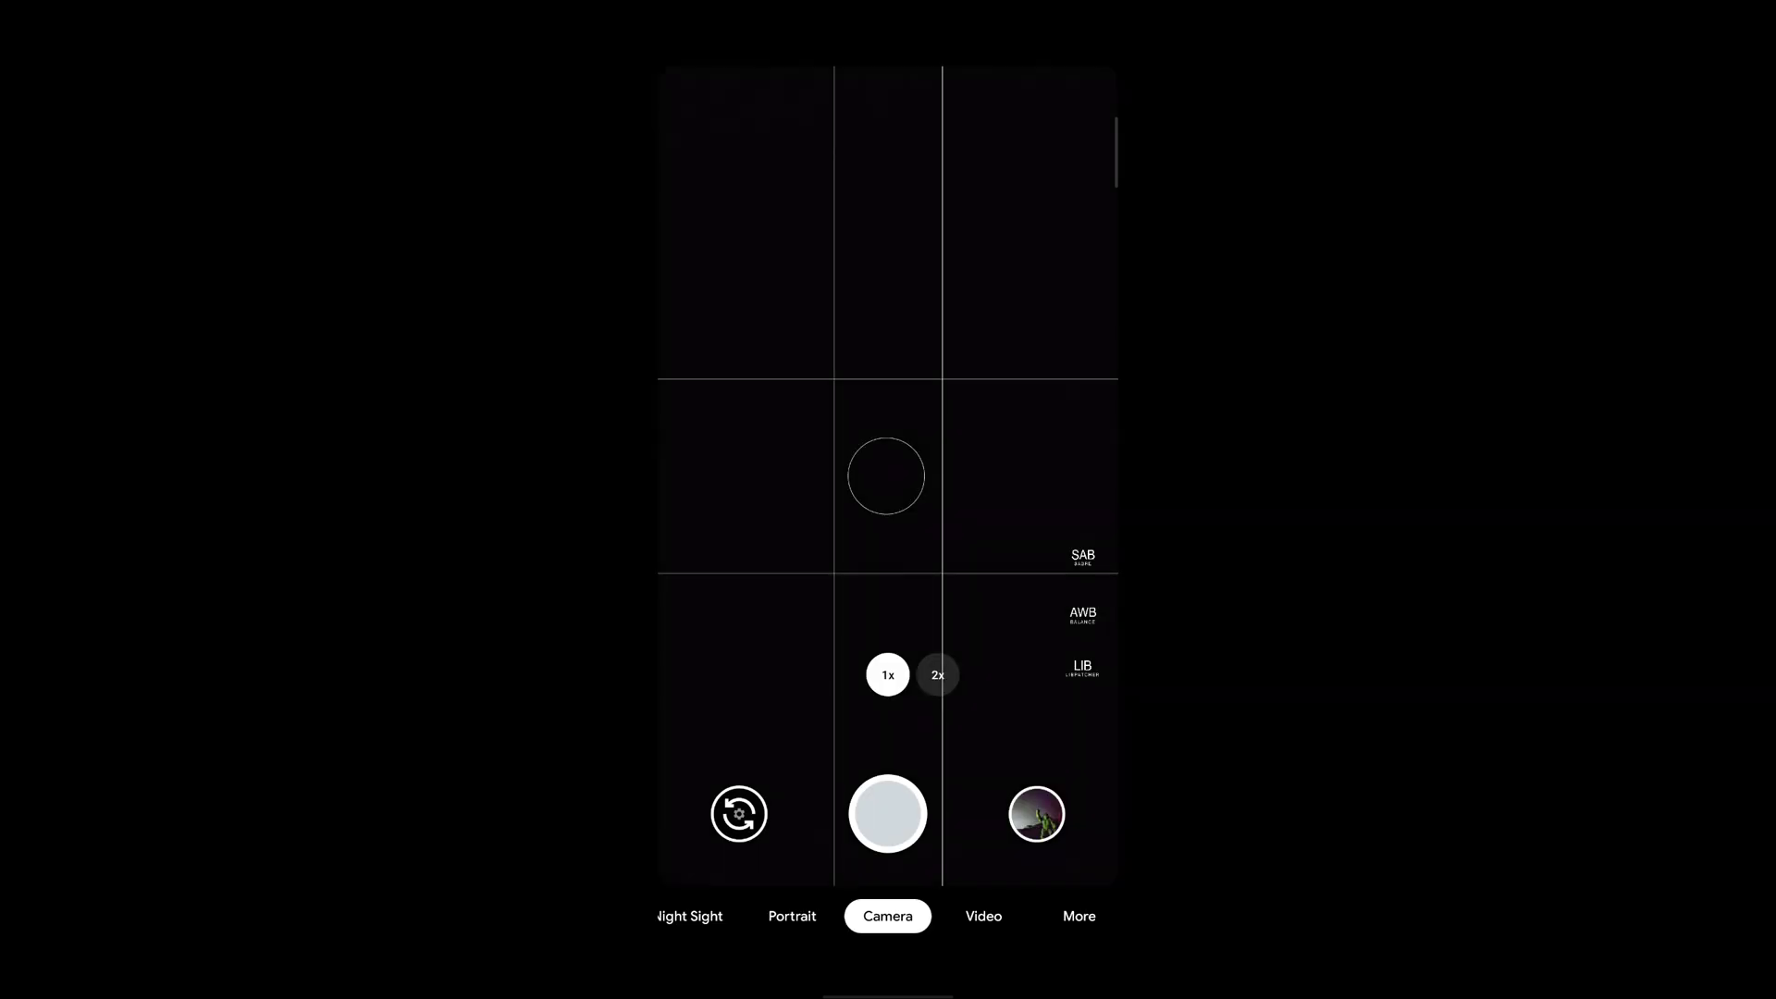
{"action": "left_click", "coordinate": [1077, 915]}
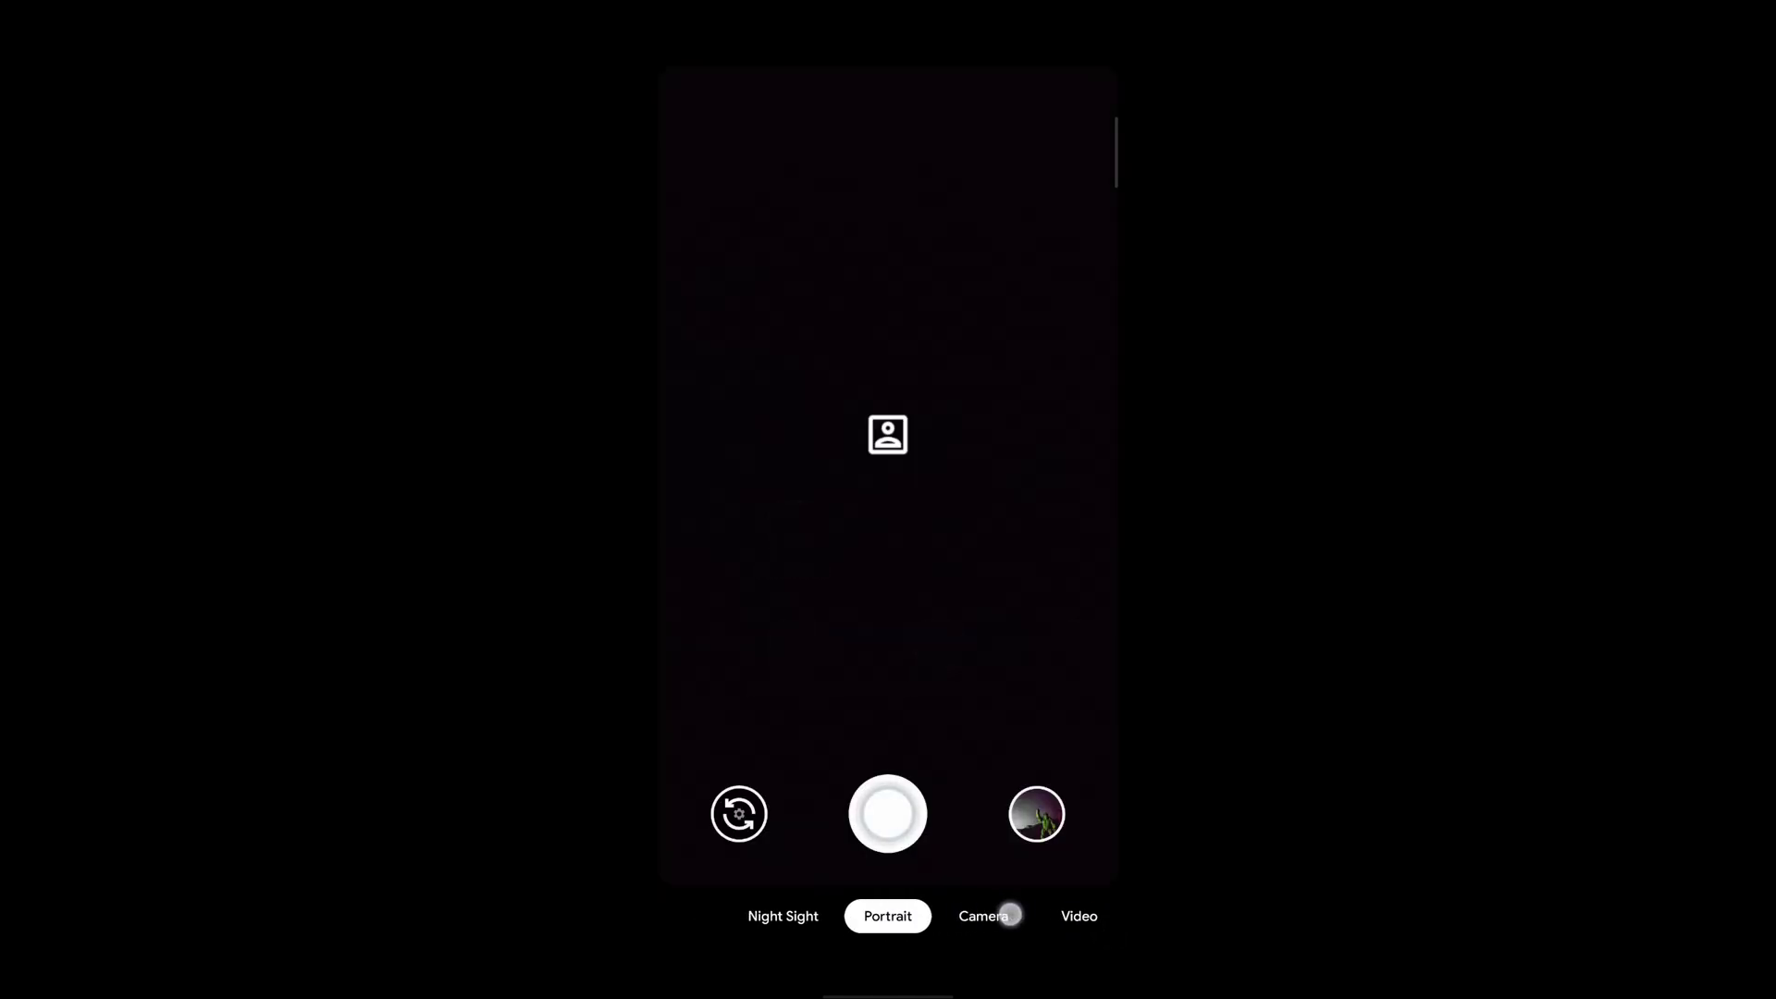
{"action": "left_click", "coordinate": [782, 915]}
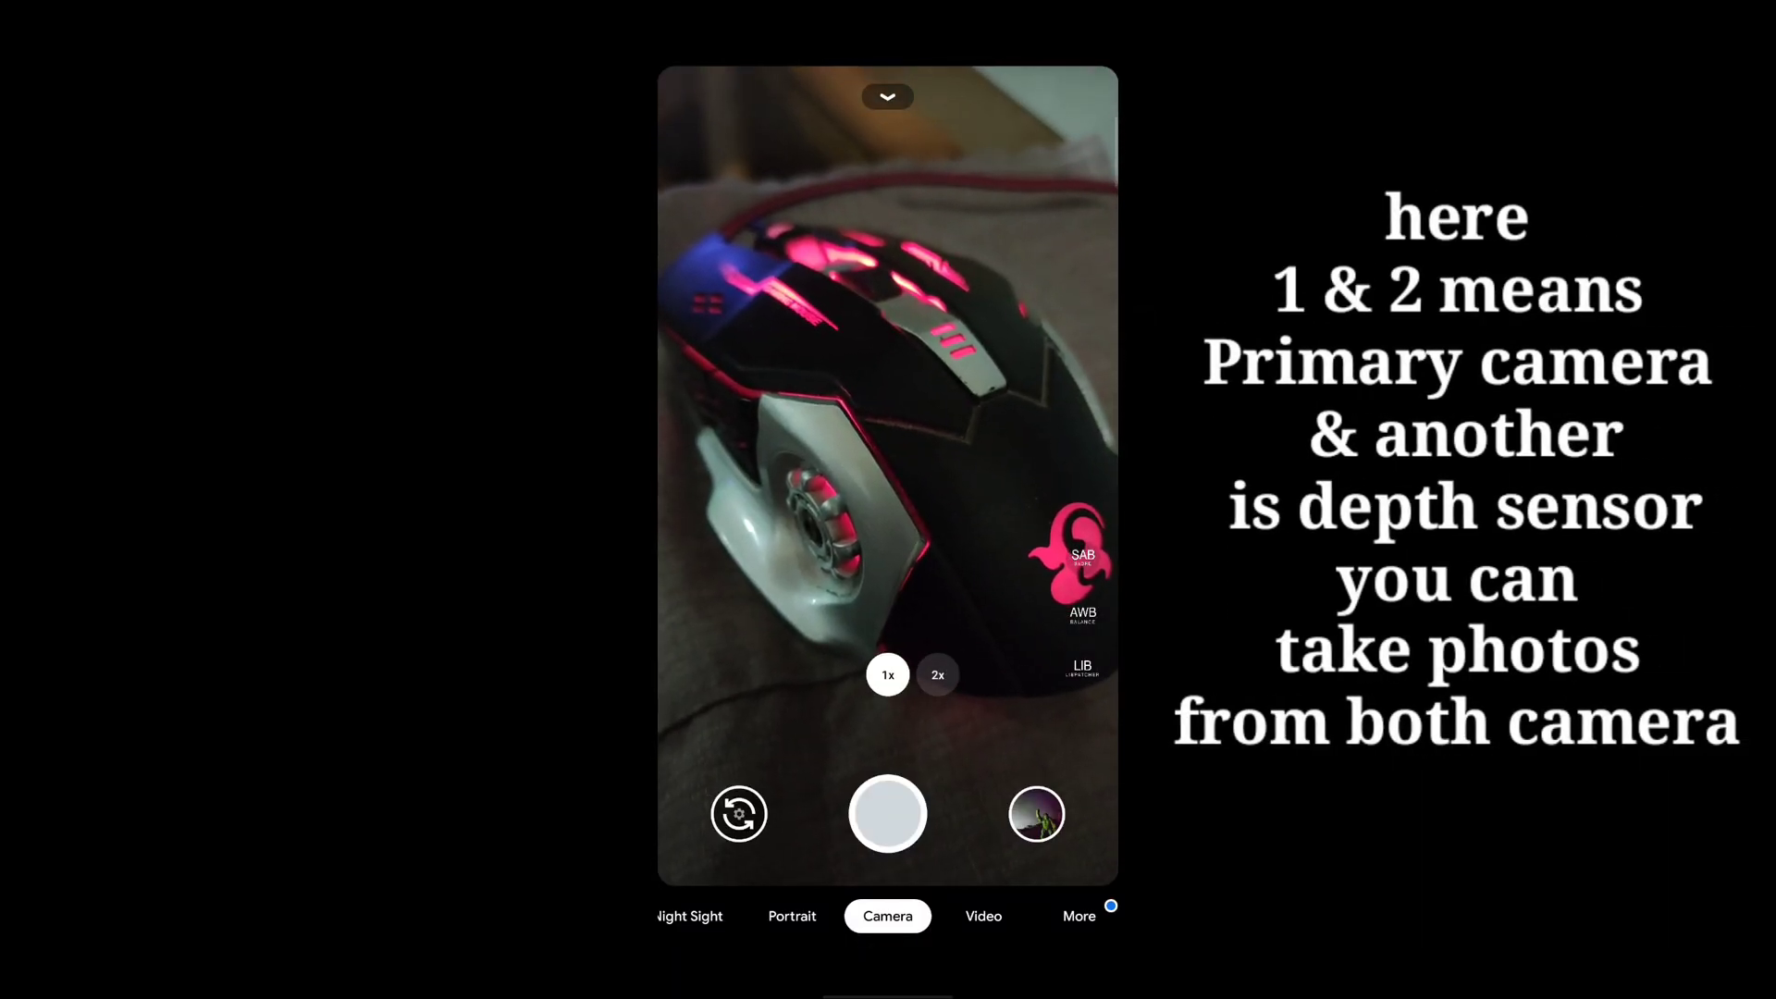
Switch to Night Sight and start an astrophotography long-exposure capture
{"action": "left_click", "coordinate": [939, 674]}
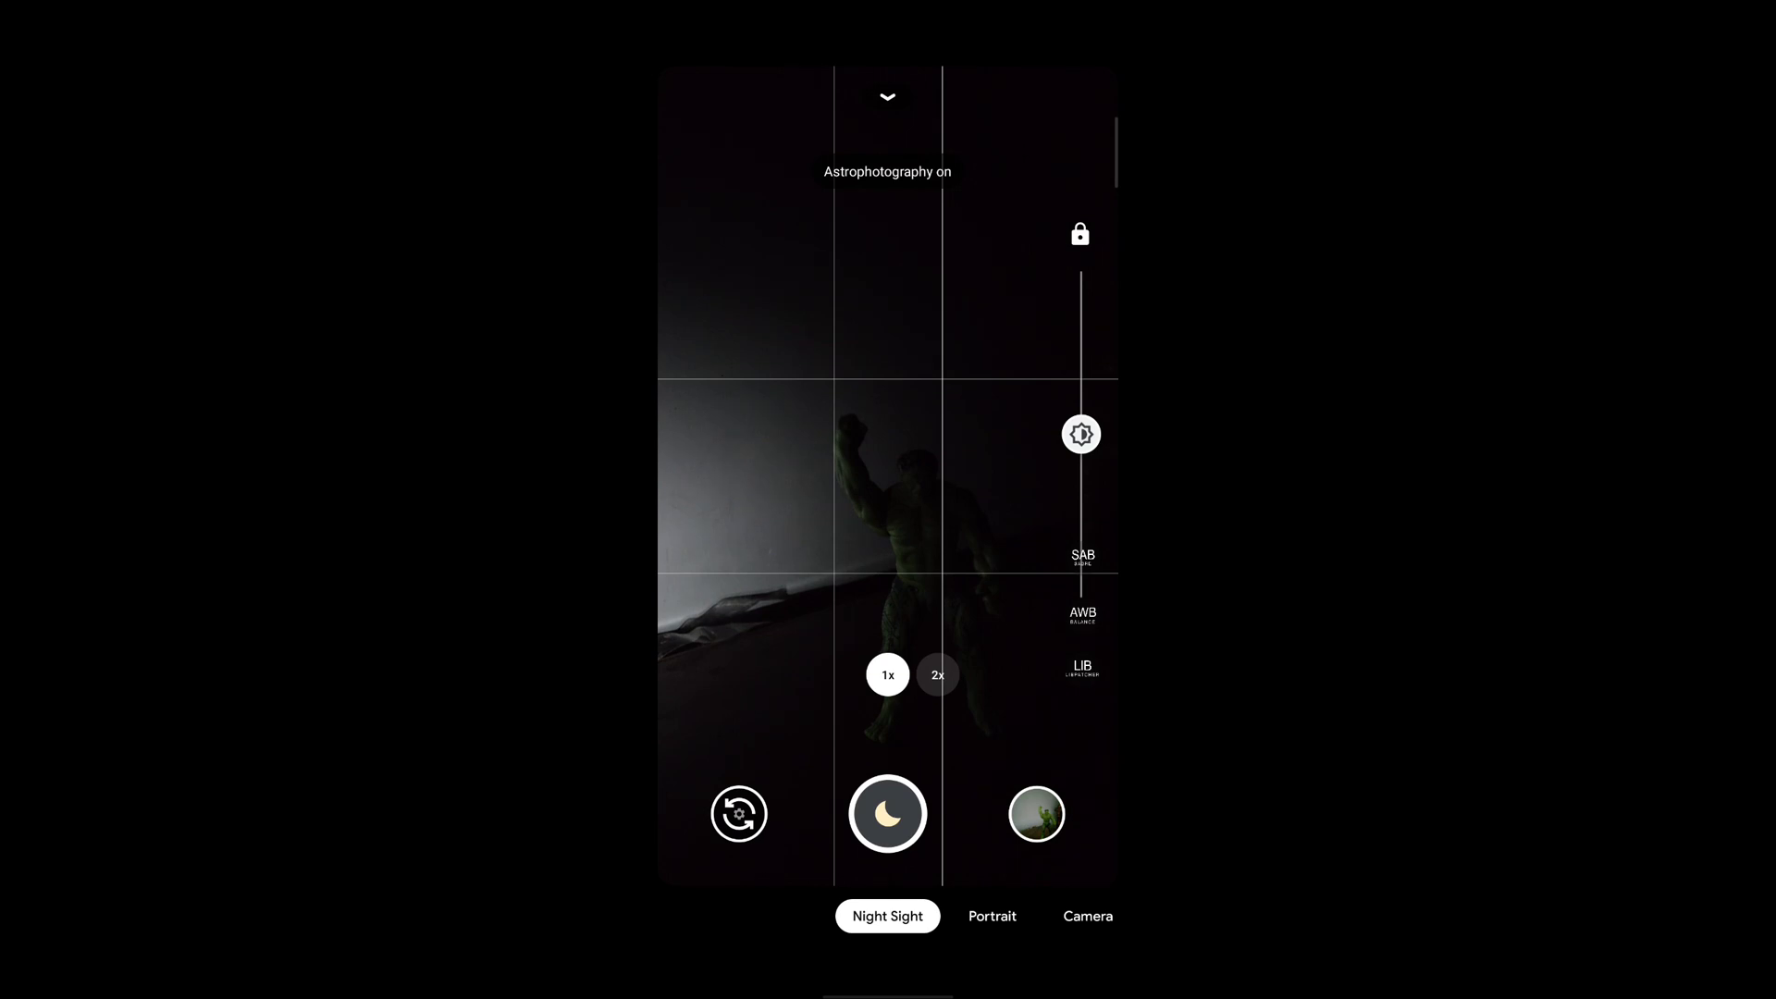
{"action": "left_click", "coordinate": [887, 813]}
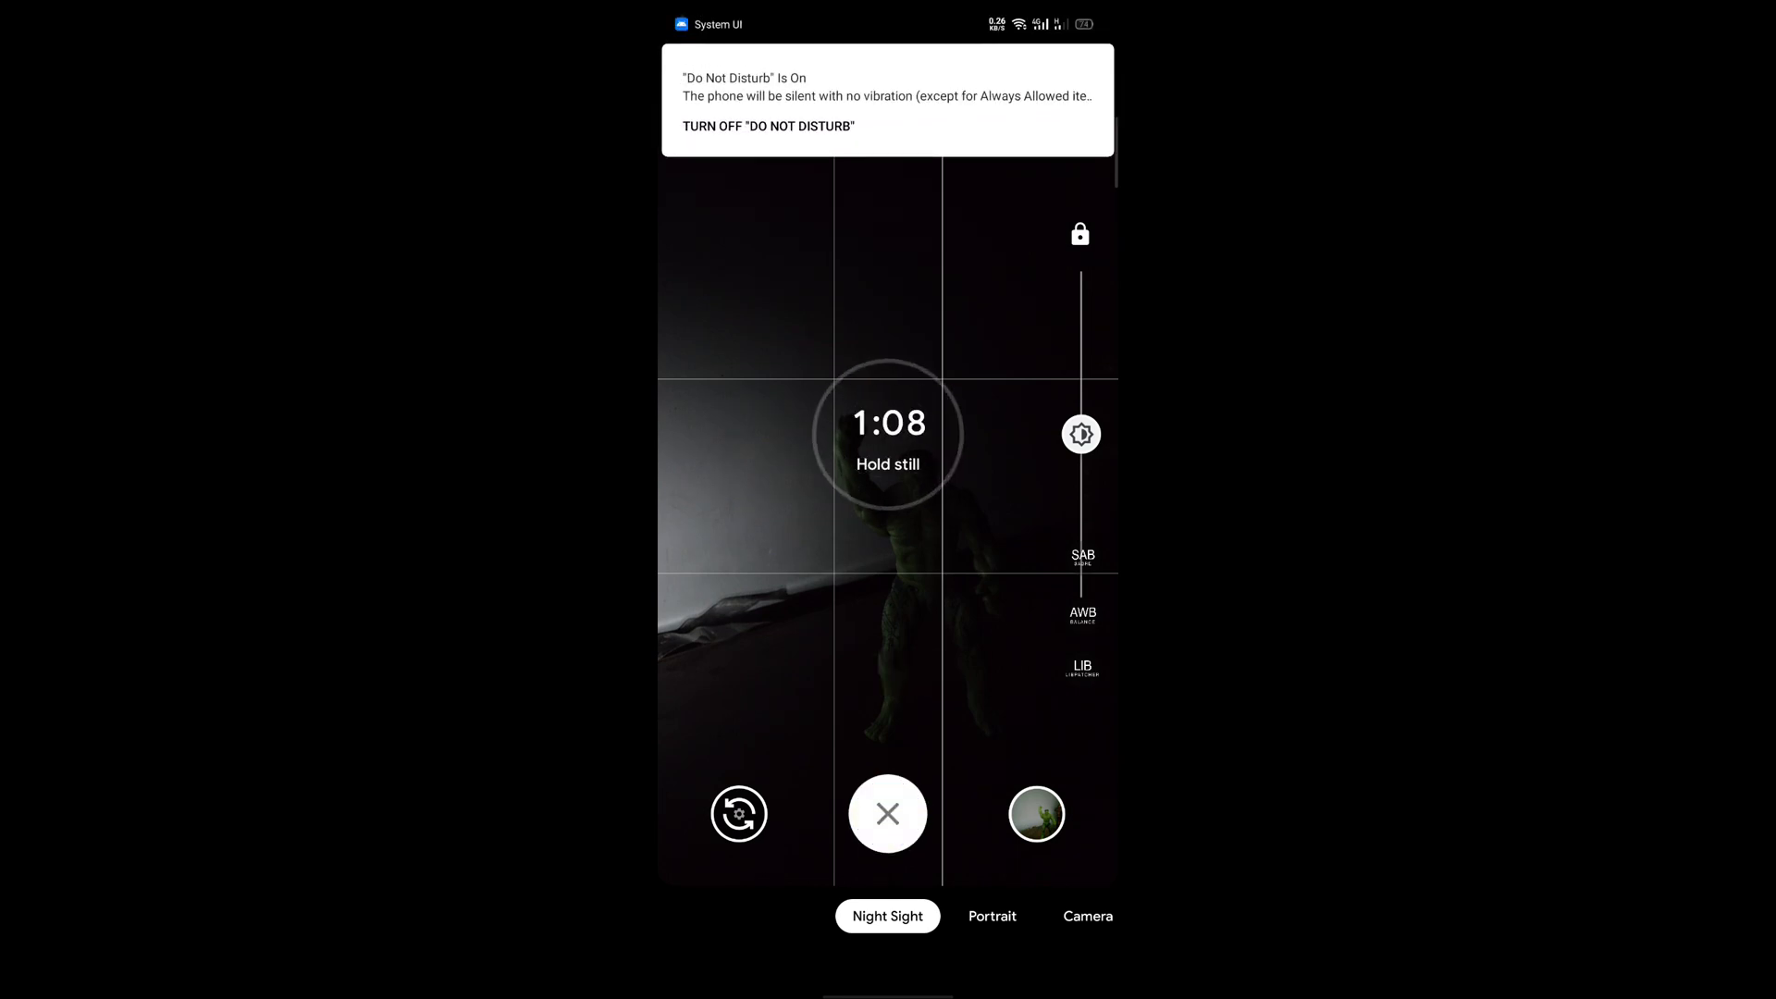